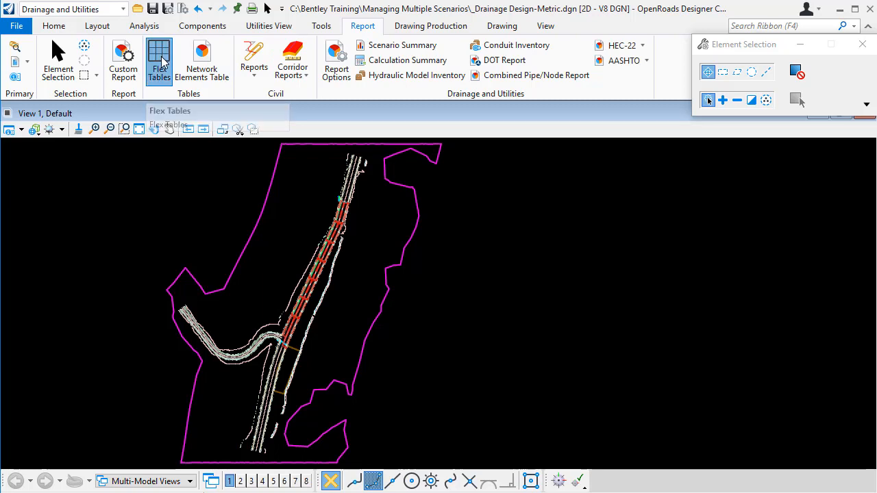
Open the Conduit Table FlexTable listing 17 conduits, preview its export file types, then cancel.
click(159, 59)
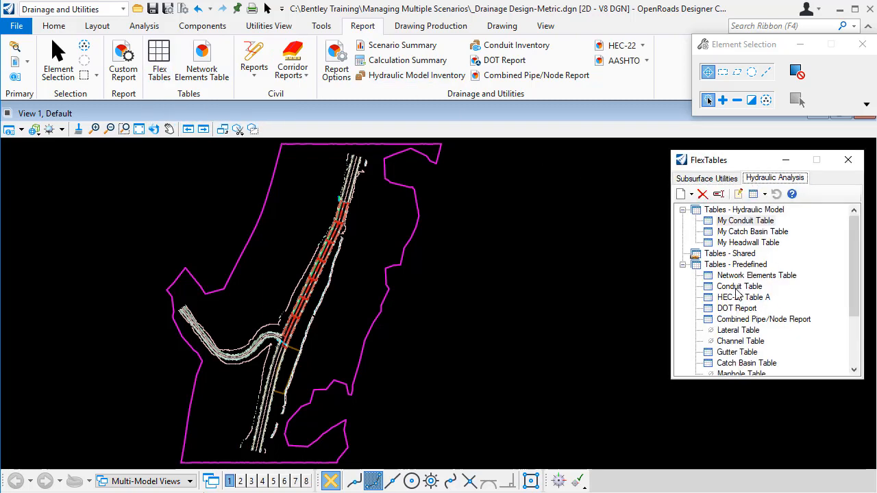
double_click(738, 287)
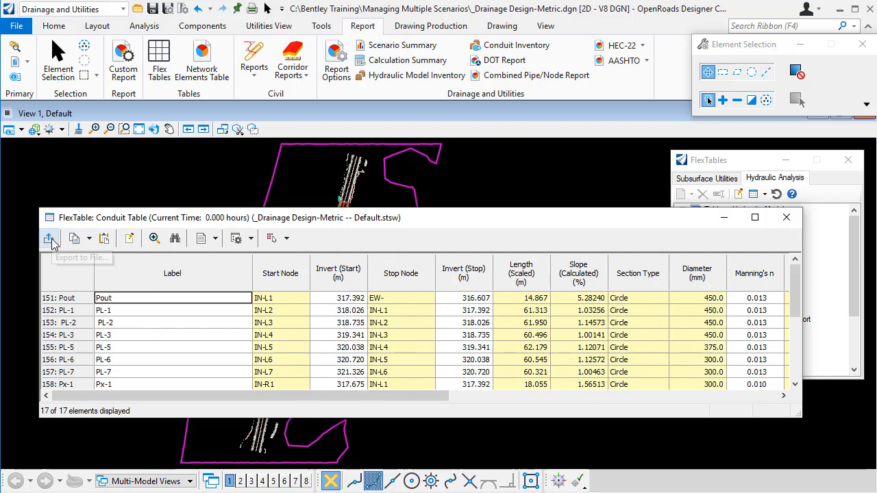
click(50, 238)
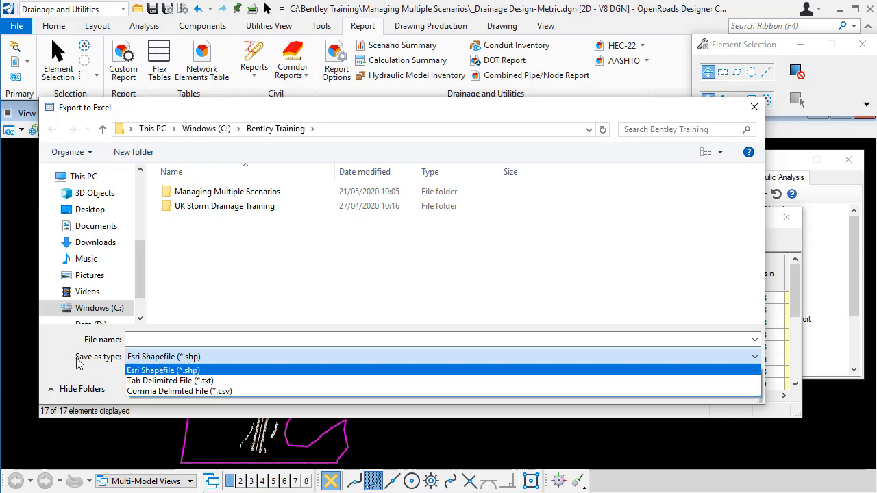
click(163, 370)
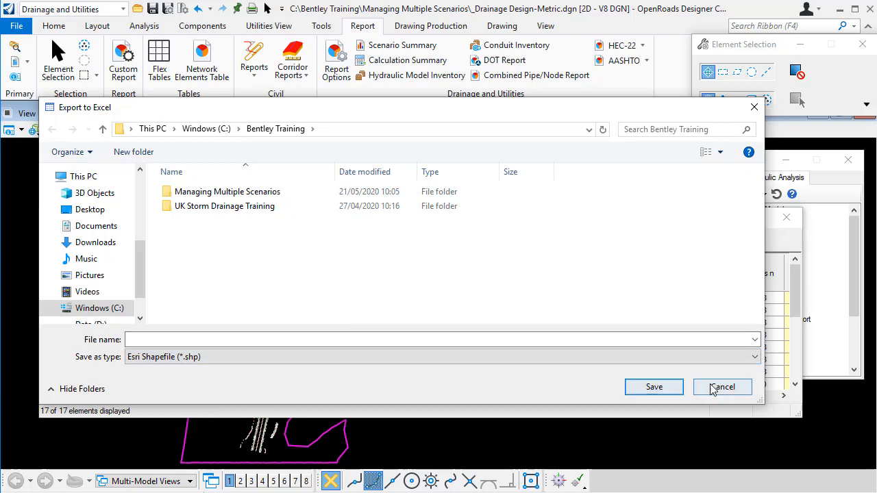
click(722, 387)
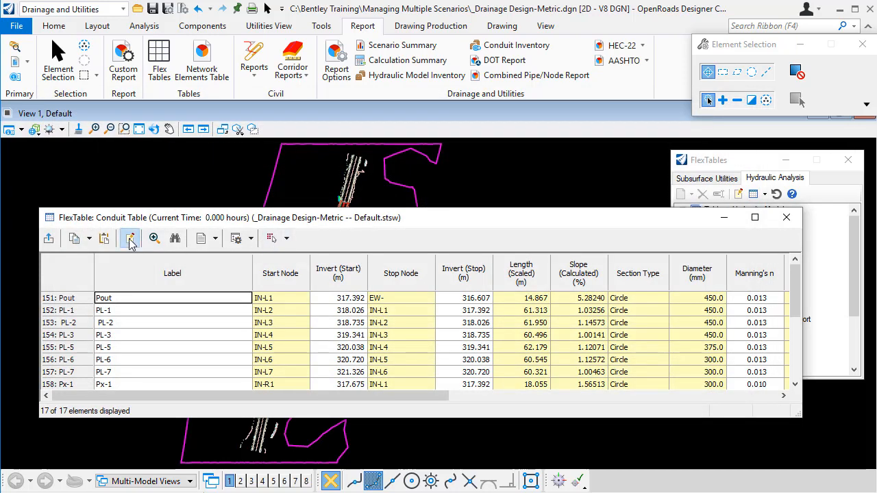
click(130, 238)
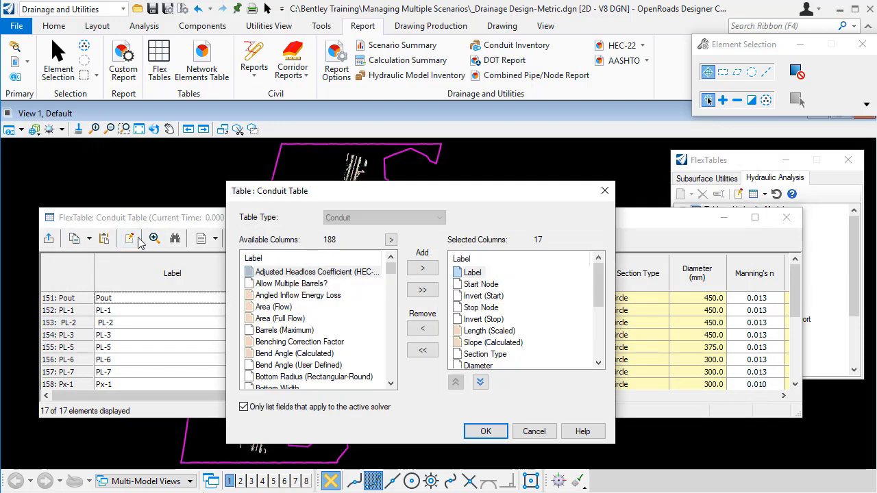
mouse_move(380, 319)
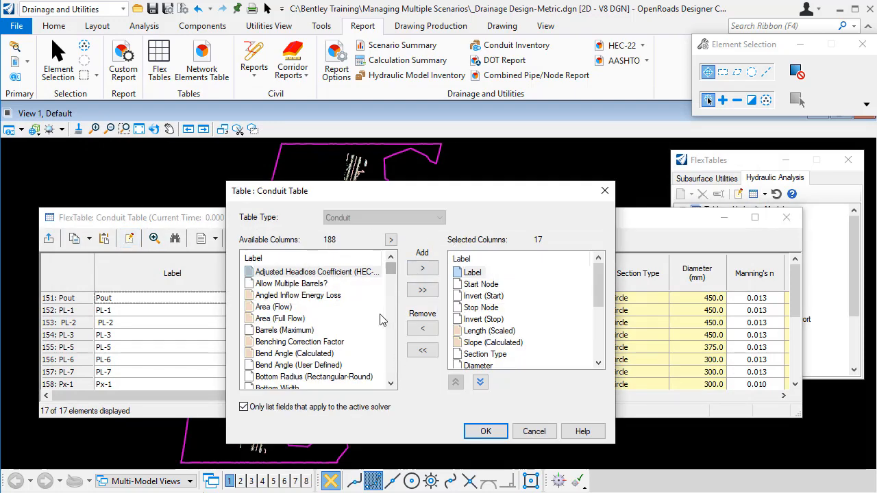
click(486, 431)
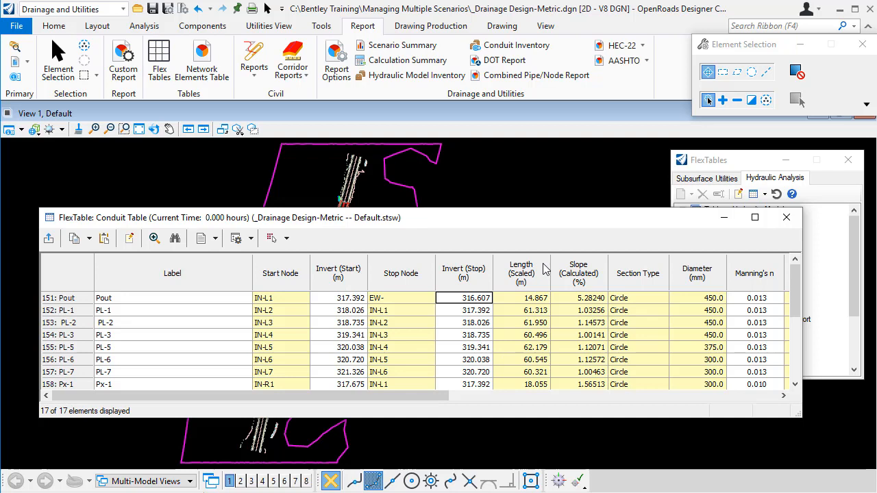
mouse_move(435, 225)
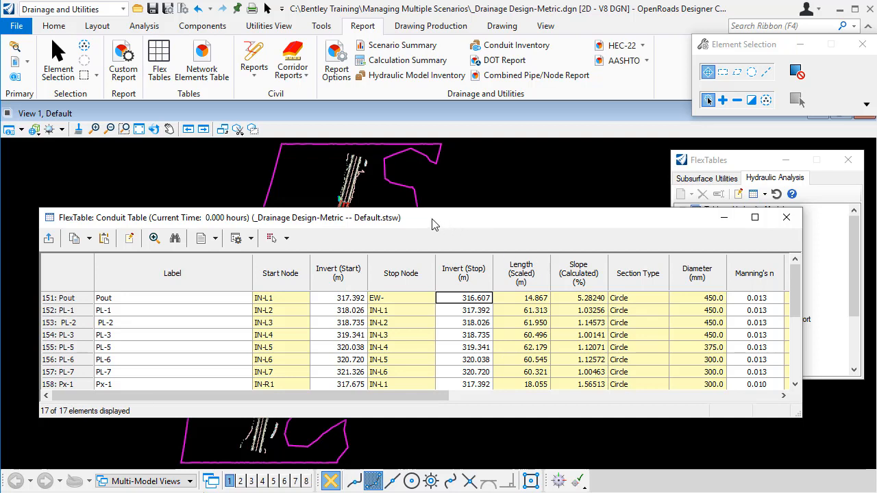
mouse_move(132, 223)
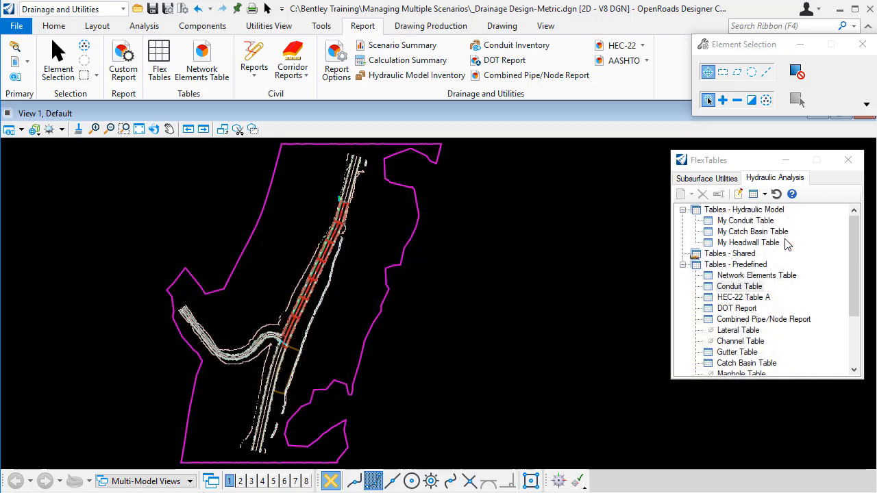
mouse_move(741, 347)
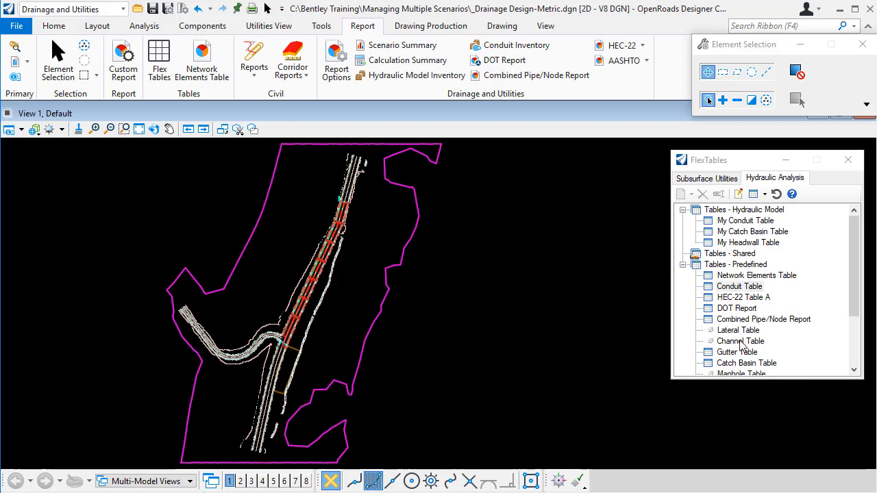
mouse_move(742, 231)
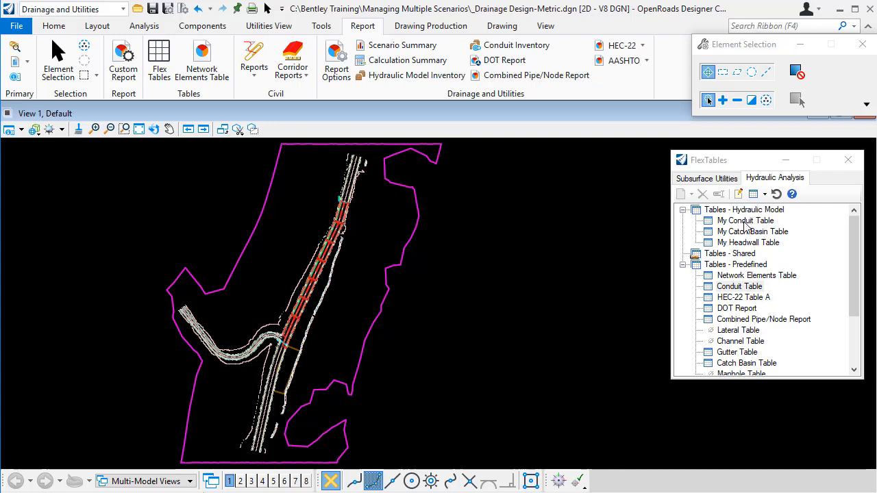
mouse_move(749, 246)
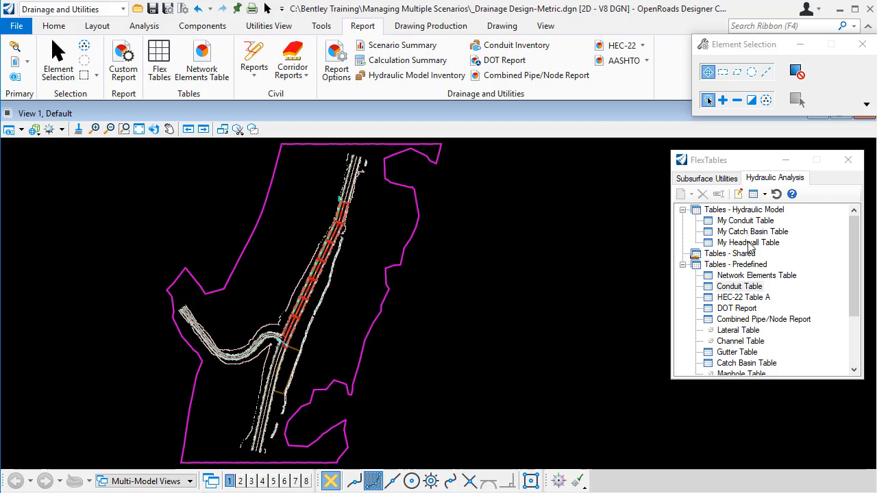
mouse_move(541, 189)
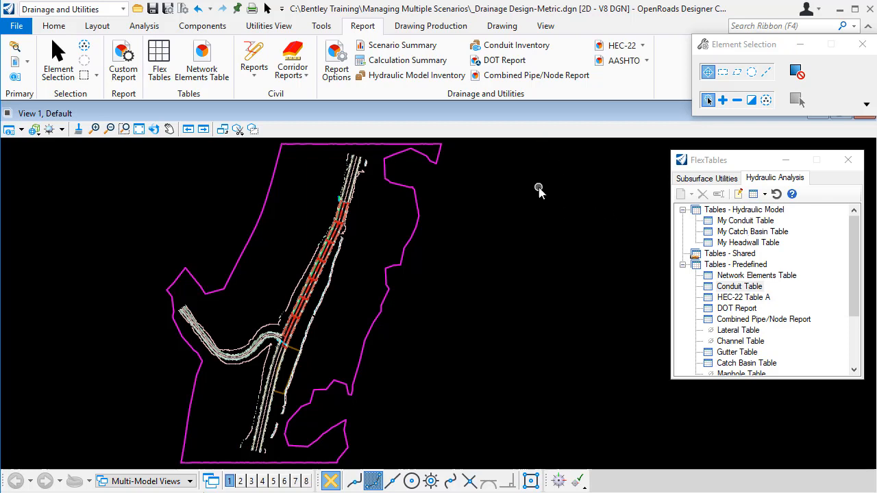
mouse_move(547, 190)
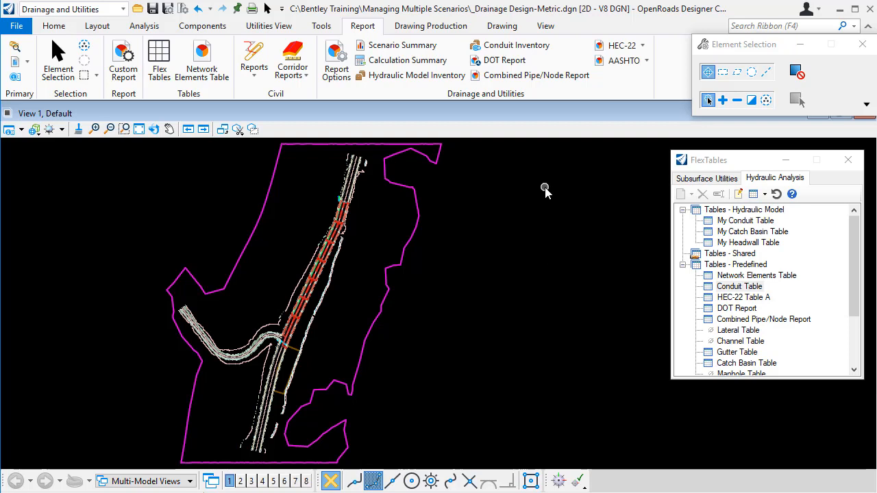
mouse_move(516, 74)
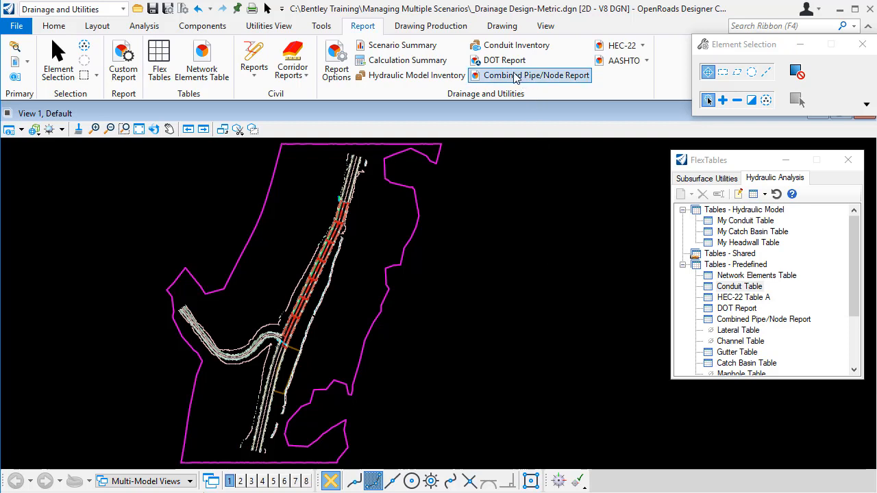
mouse_move(553, 75)
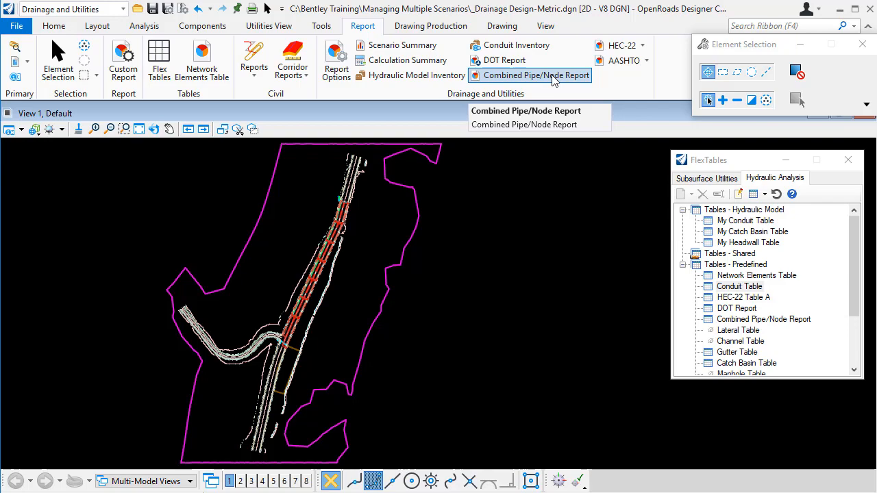
click(536, 74)
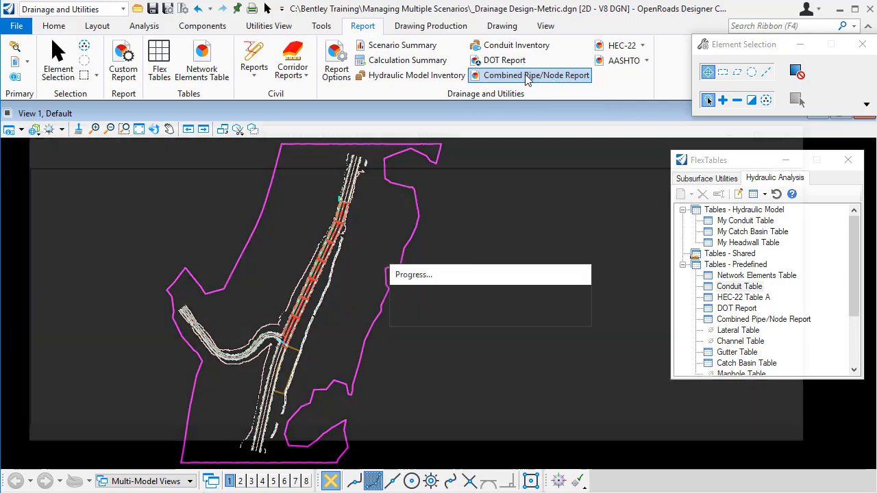
click(537, 75)
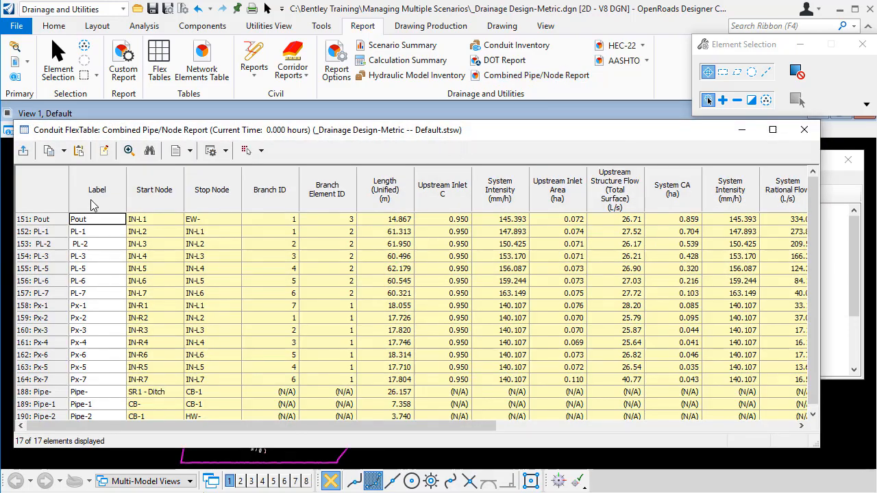
mouse_move(93, 244)
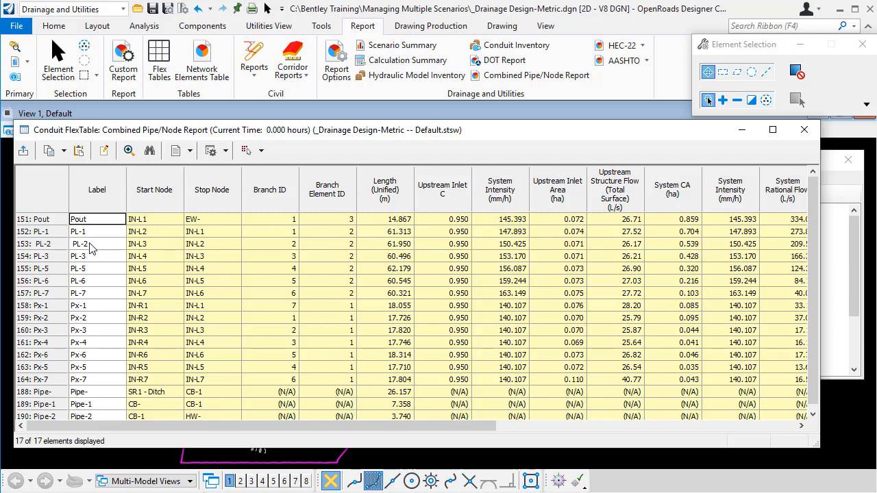
mouse_move(214, 286)
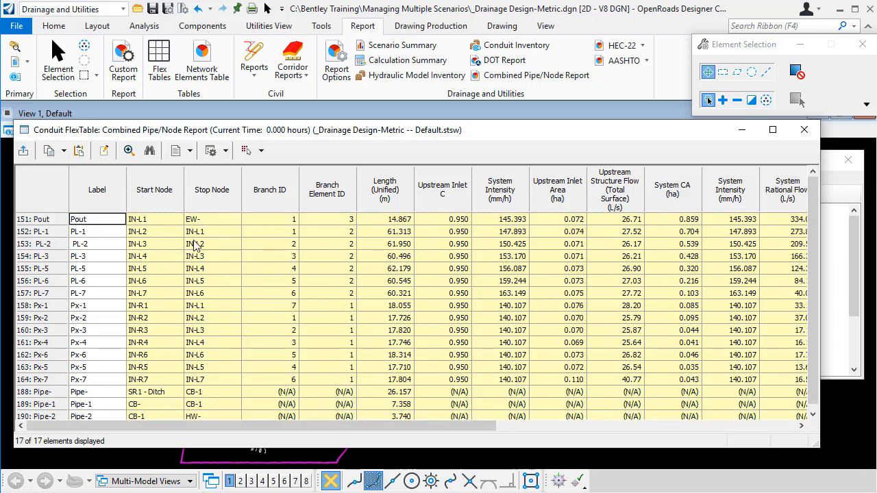
mouse_move(104, 150)
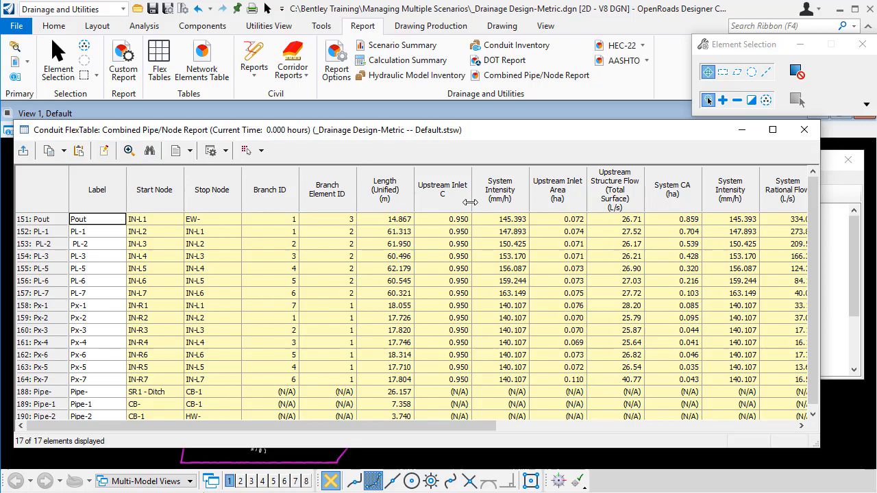
mouse_move(809, 148)
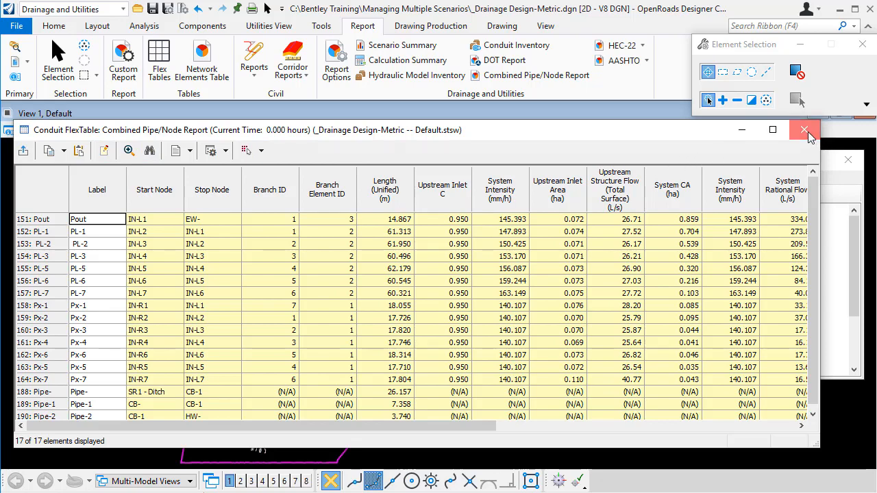
click(806, 130)
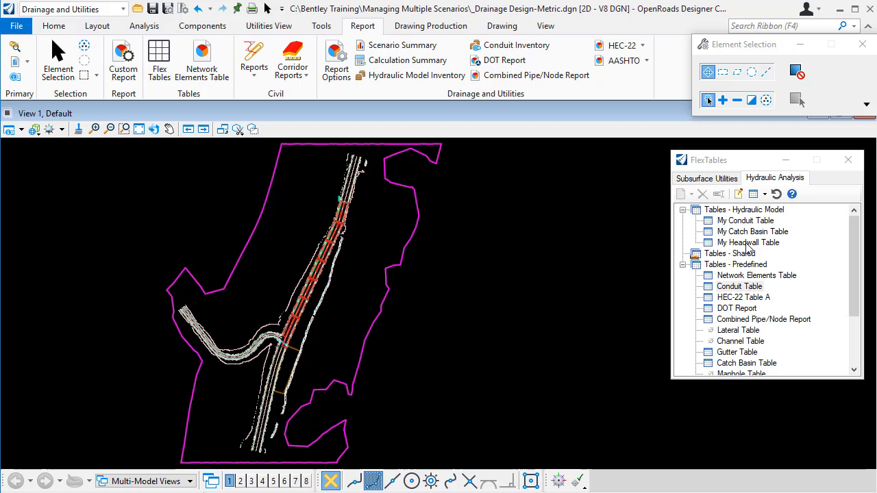
Open Export Excel from the Home tab's Export Utilities dropdown.
click(50, 26)
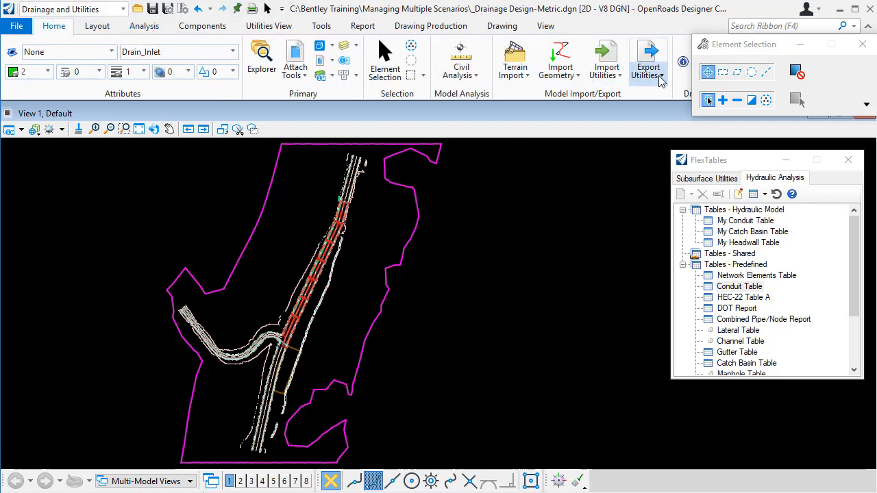
click(648, 62)
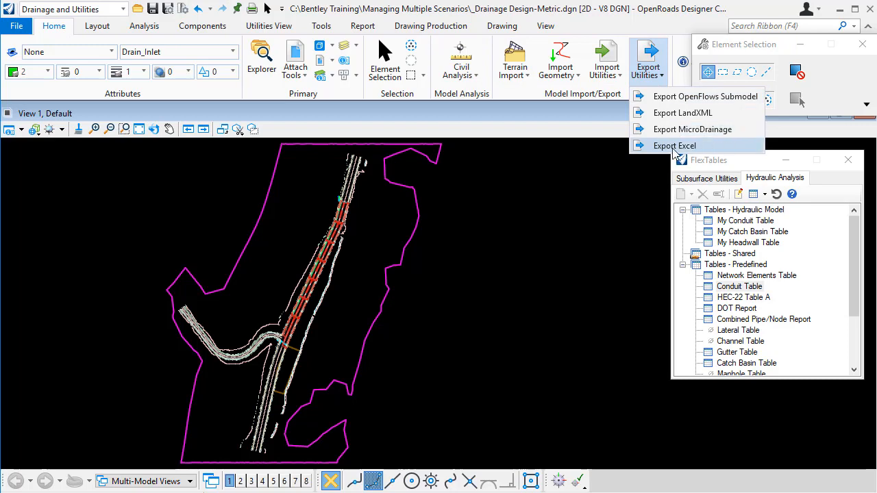
click(674, 145)
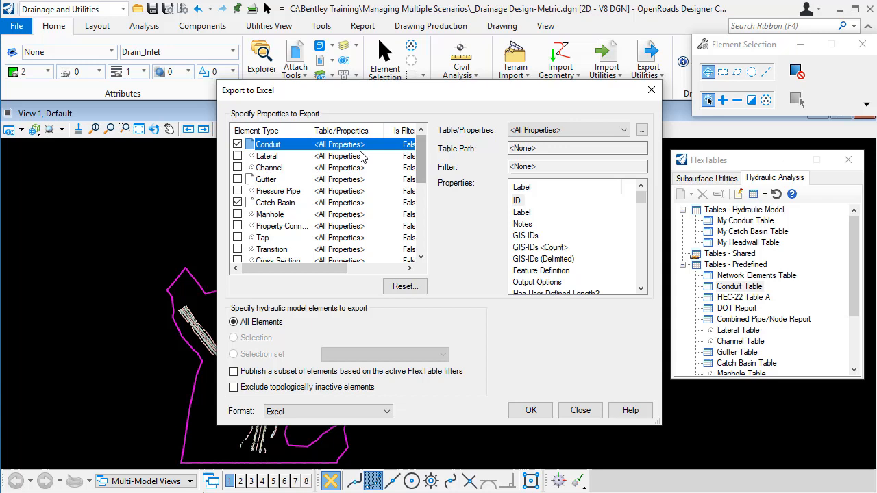
mouse_move(355, 146)
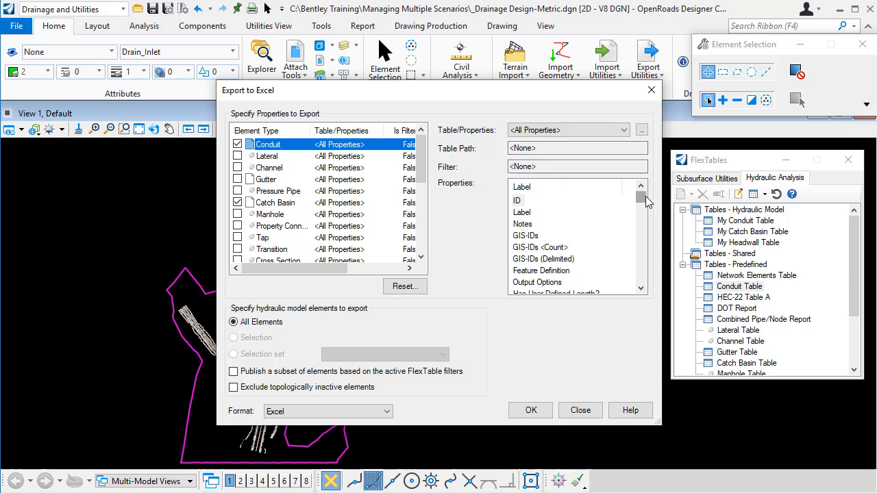
Review Conduit and Catch Basin element types with <All Properties> in Export to Excel.
scroll(down, 3)
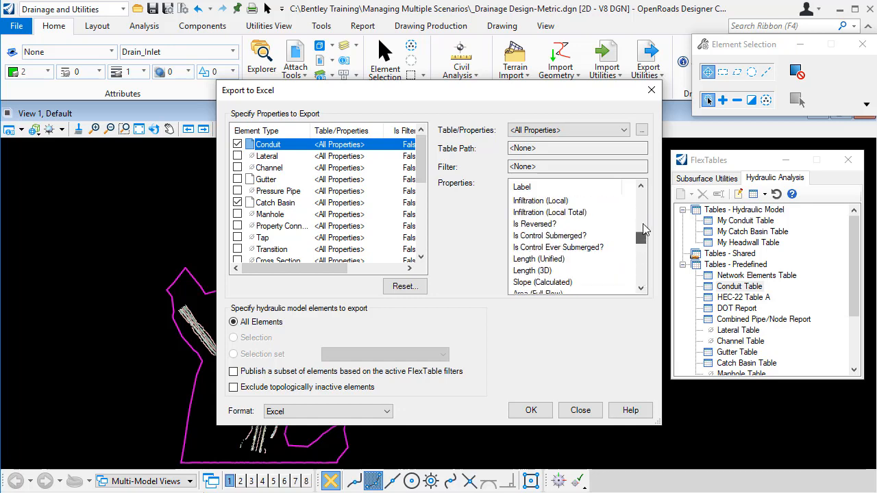
click(640, 187)
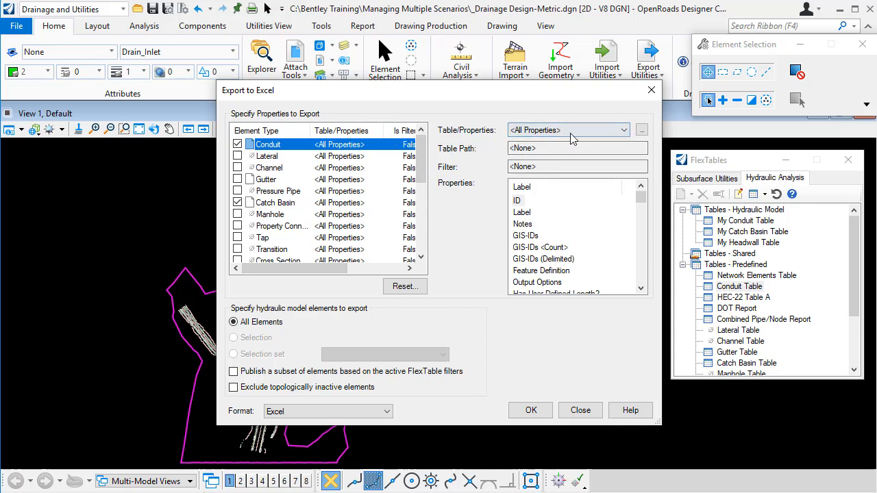
Assign My Conduit Table to conduits and My Catch Basin Table to catch basins, then select Headwall.
click(625, 130)
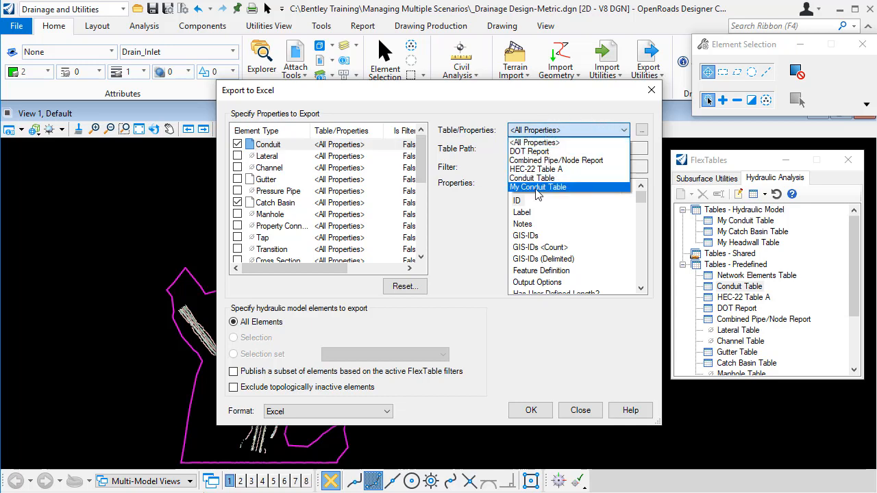
click(538, 187)
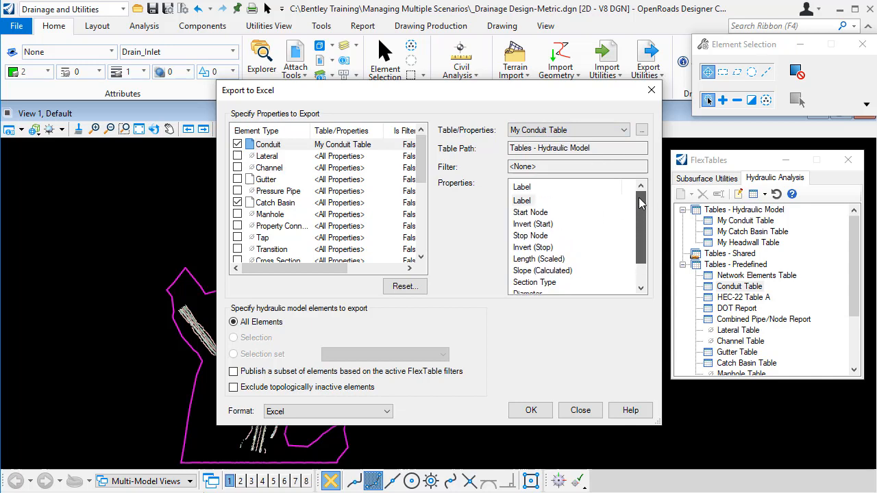
click(275, 203)
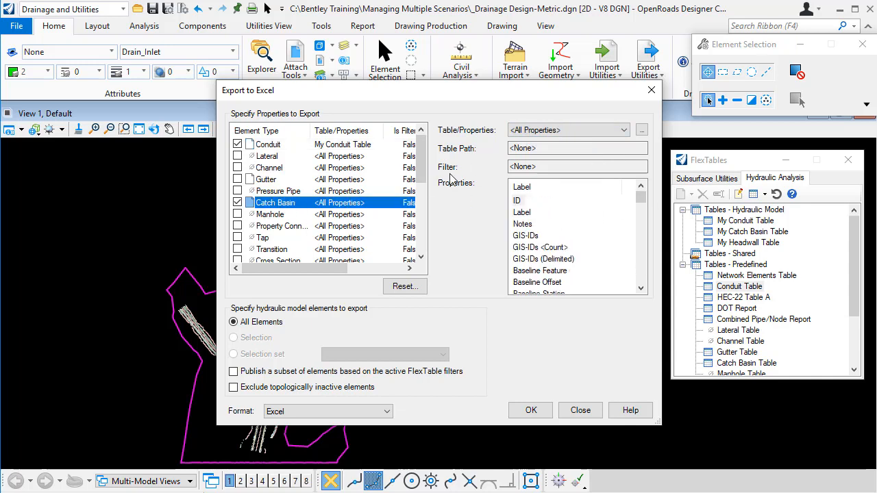
click(623, 129)
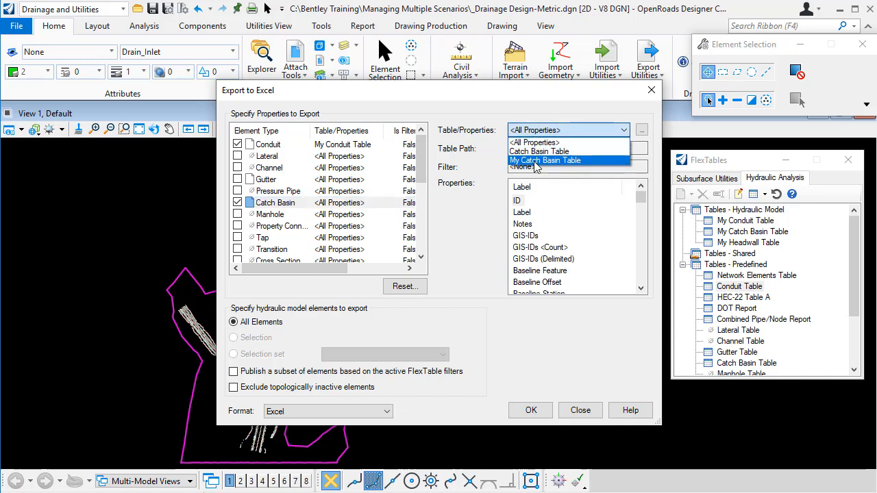
click(544, 160)
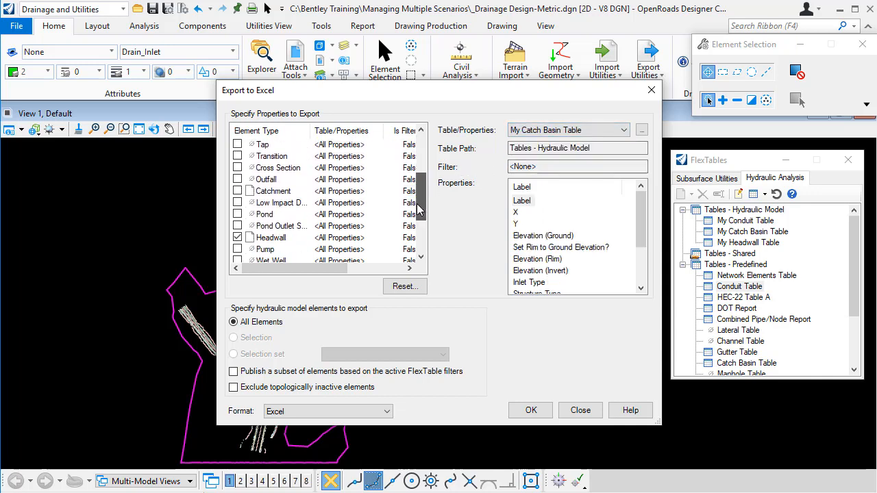
click(270, 238)
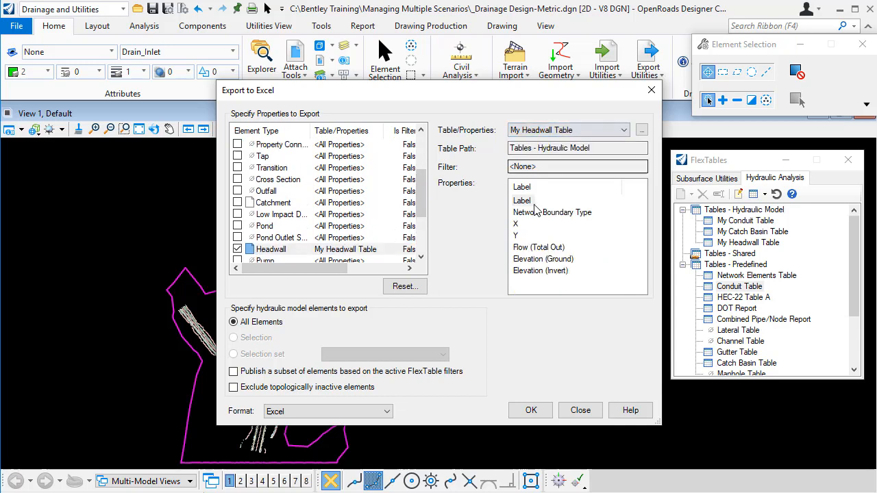
mouse_move(548, 206)
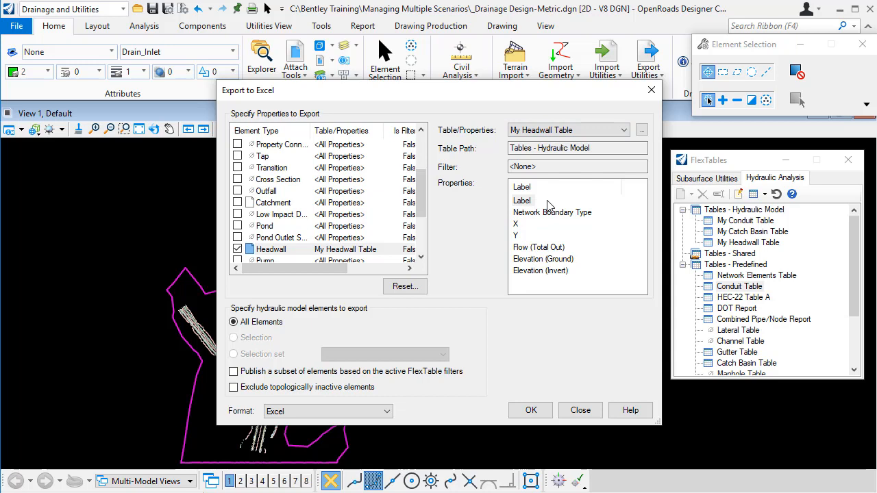
mouse_move(528, 206)
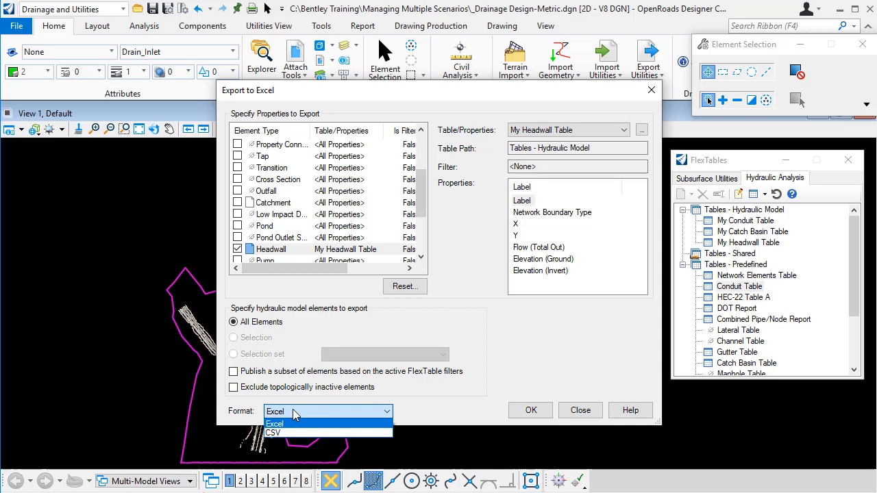
mouse_move(435, 417)
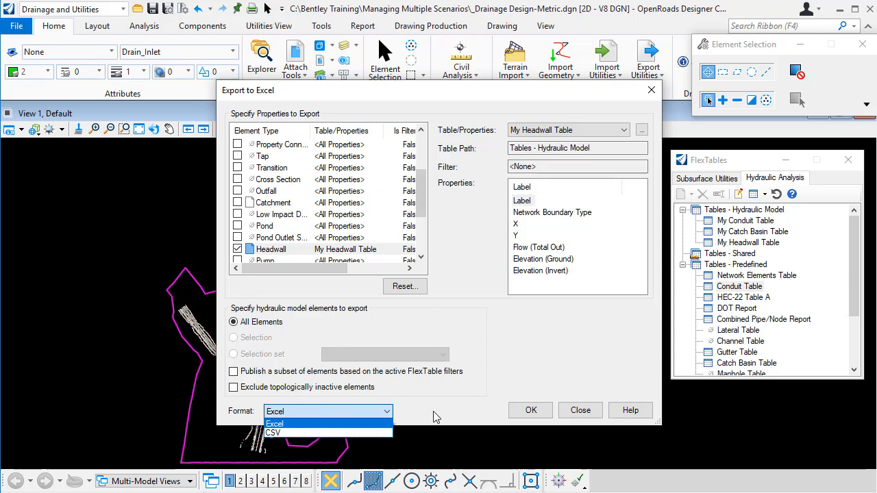
click(275, 423)
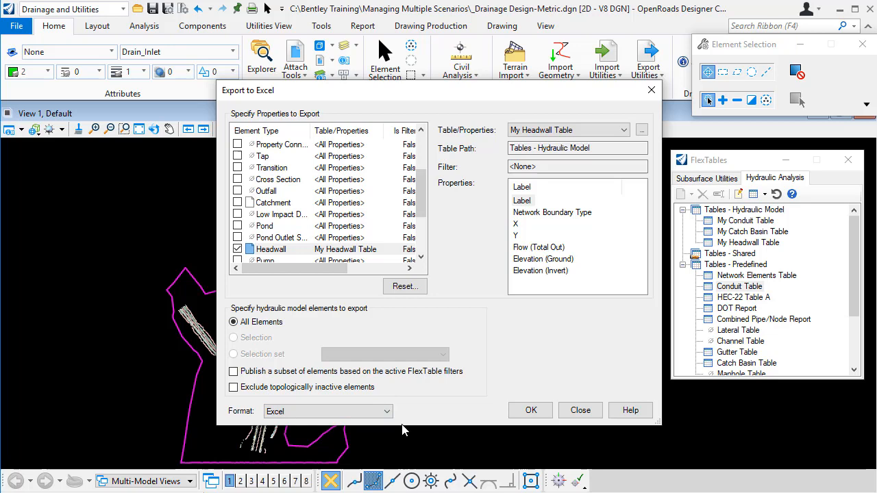
Export to 'Export.xlsx' in the Bentley Training folder.
click(531, 410)
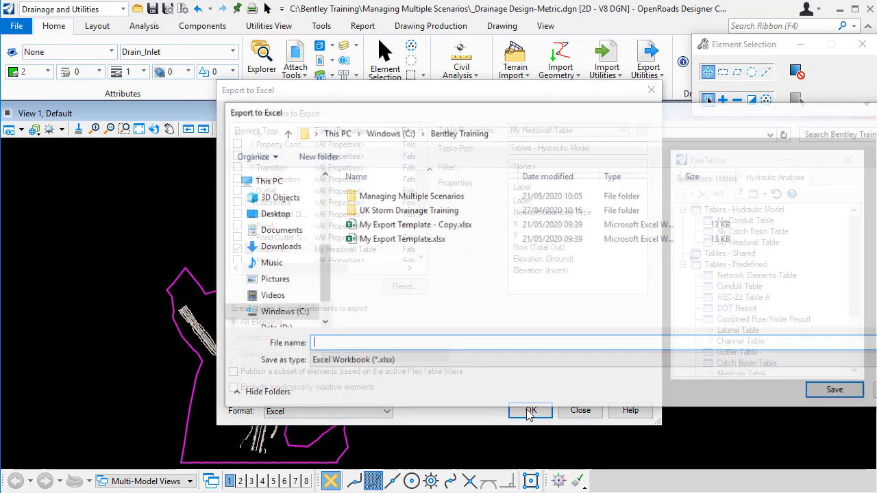
text(Export)
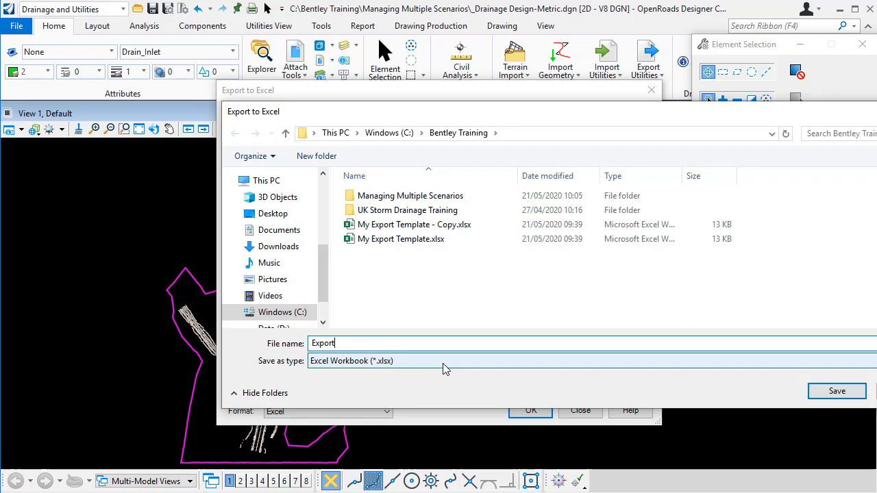
click(837, 391)
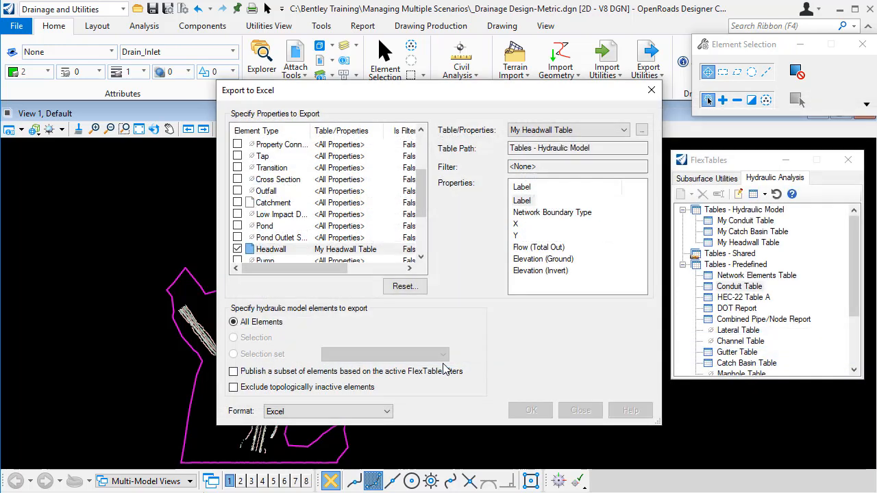
click(530, 411)
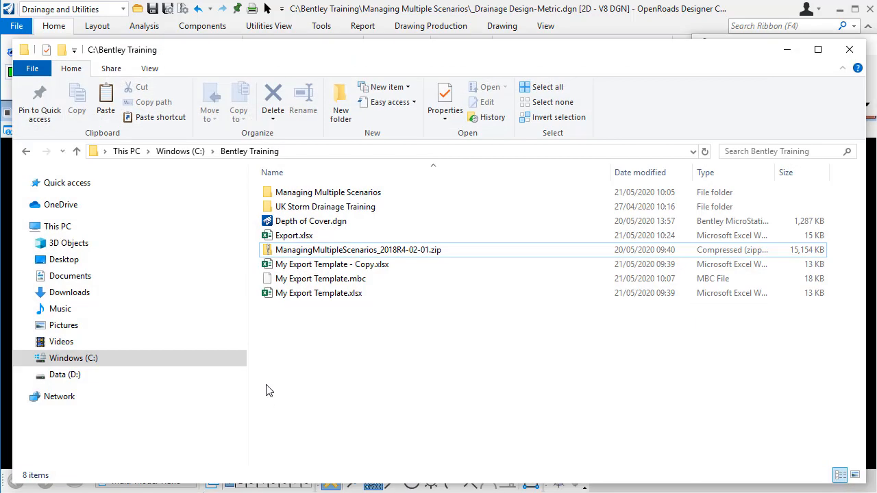
Open Export.xlsx from the Bentley Training folder in Excel.
click(293, 235)
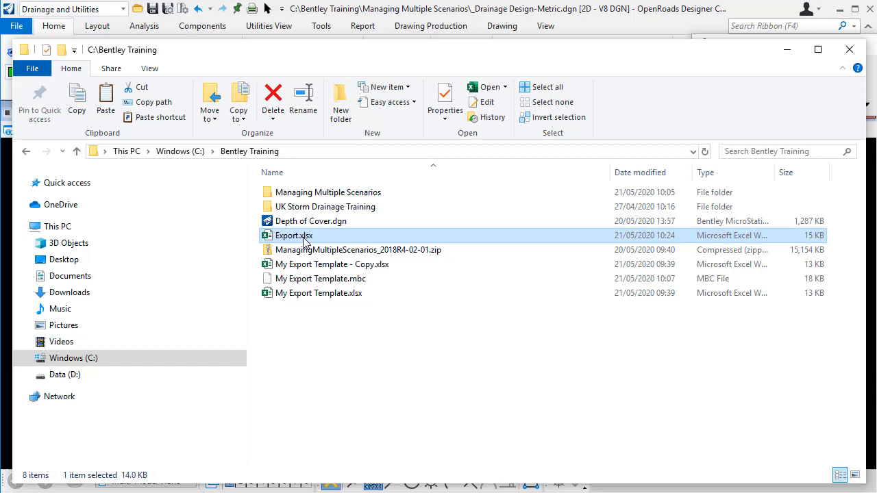
double_click(292, 235)
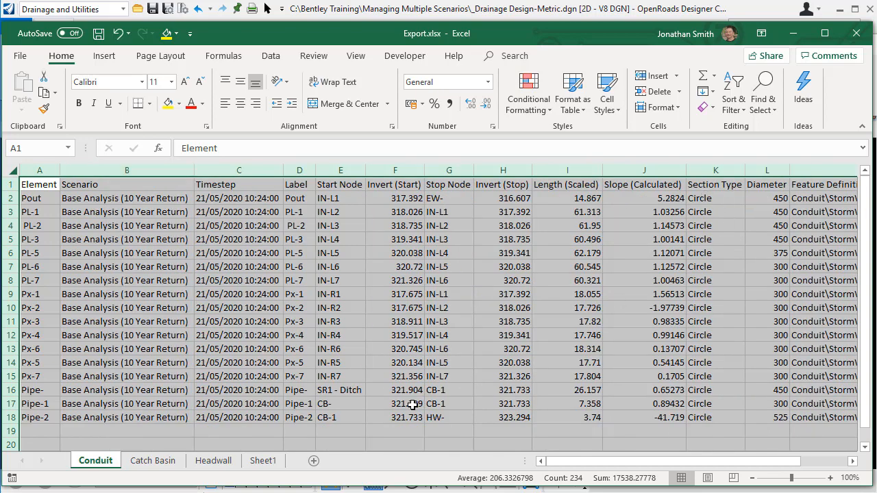
click(340, 198)
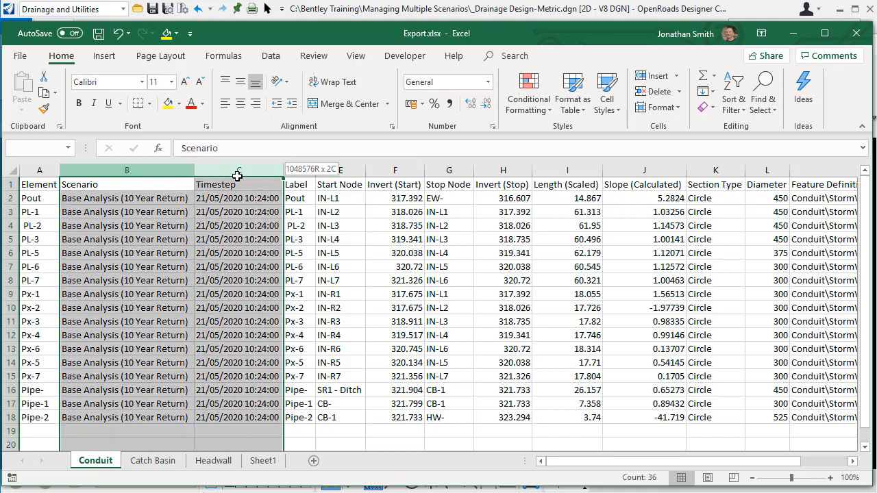
click(127, 185)
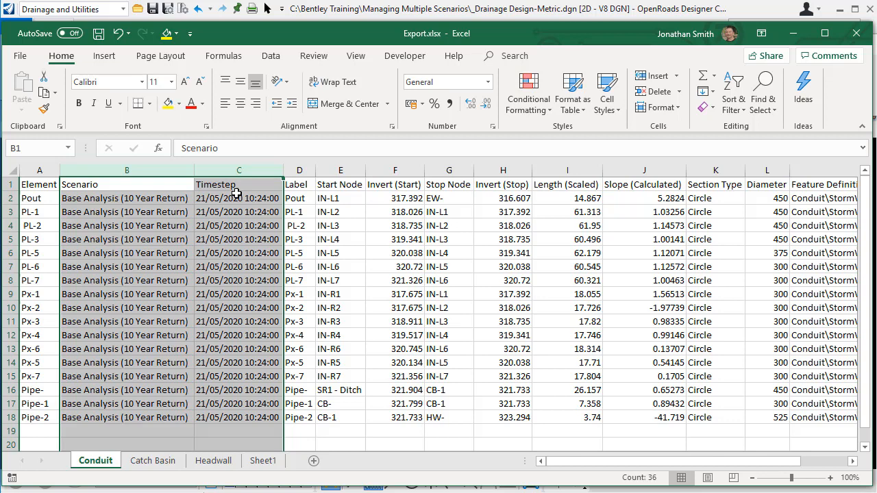
mouse_move(300, 170)
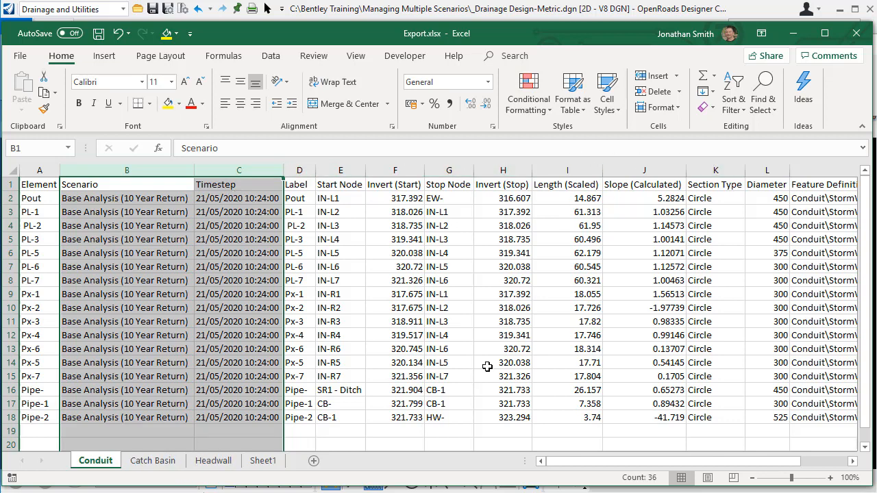
scroll(right, 3)
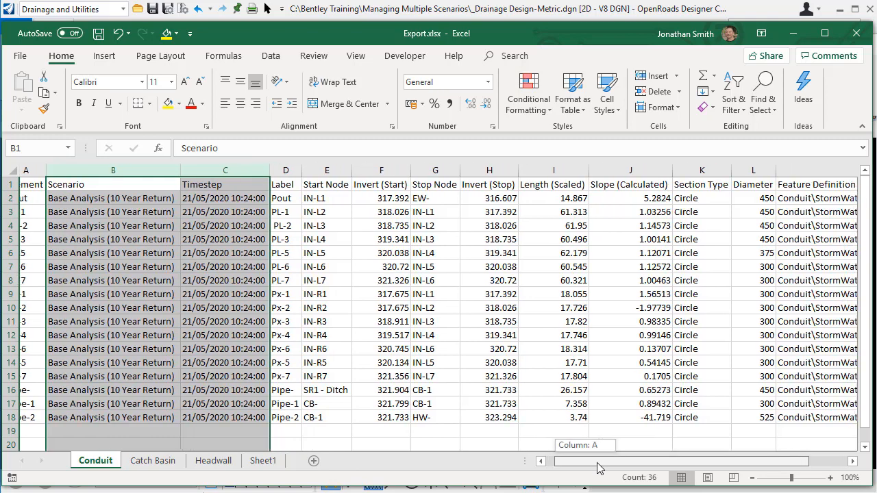
scroll(right, 3)
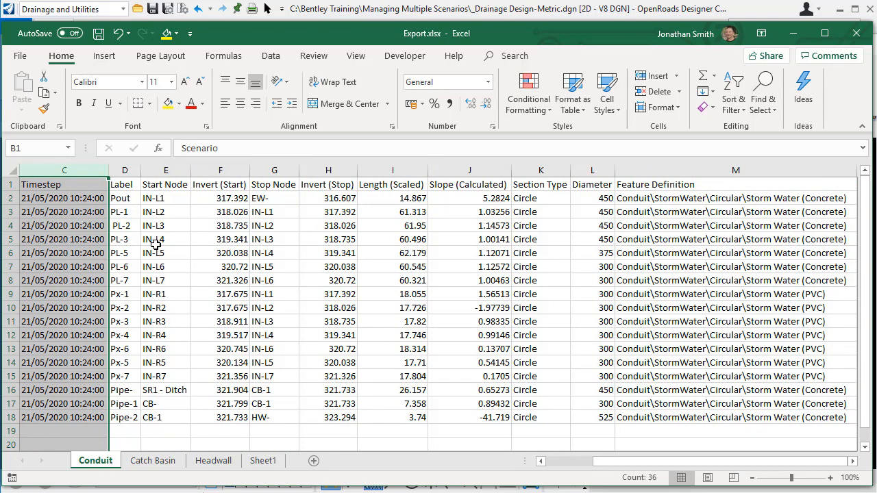
mouse_move(322, 184)
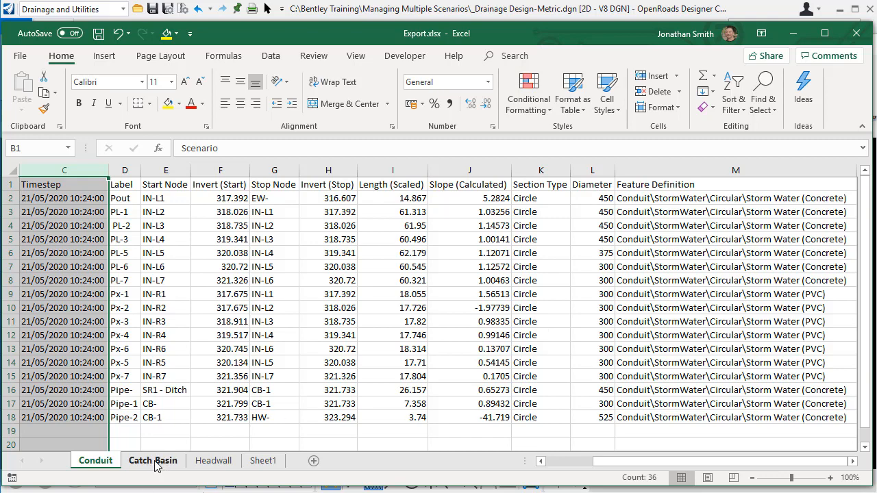
click(153, 461)
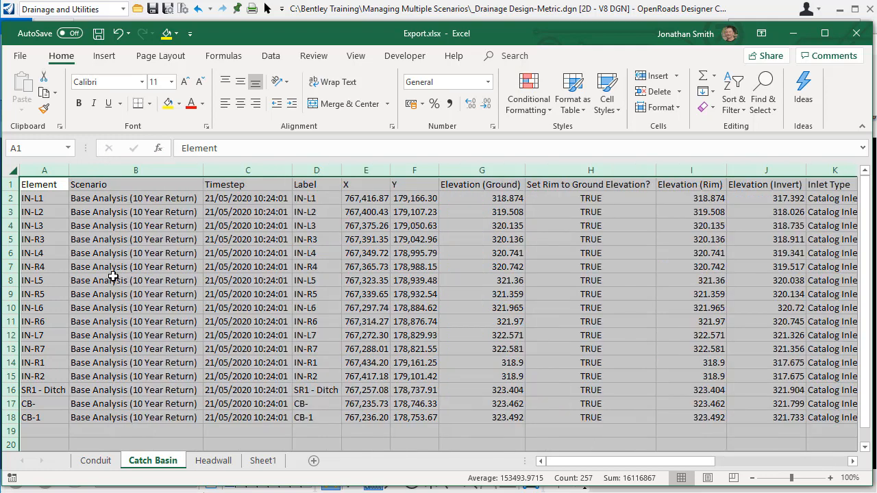
mouse_move(621, 205)
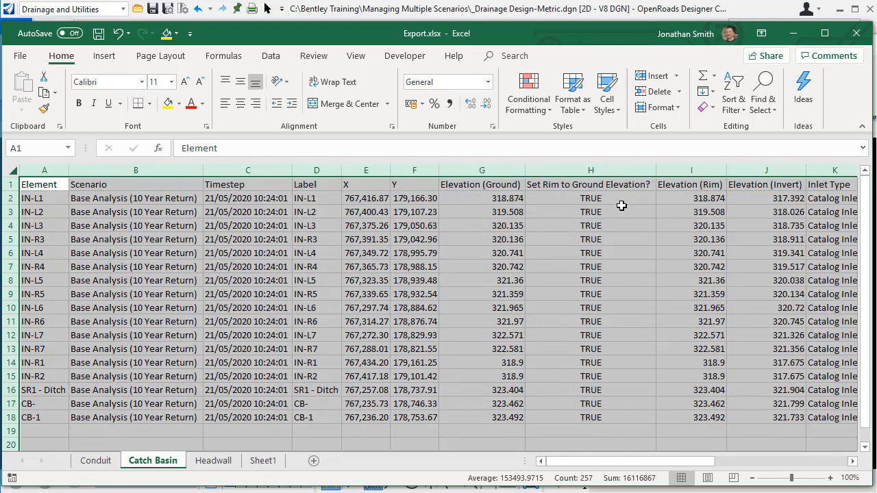
click(213, 461)
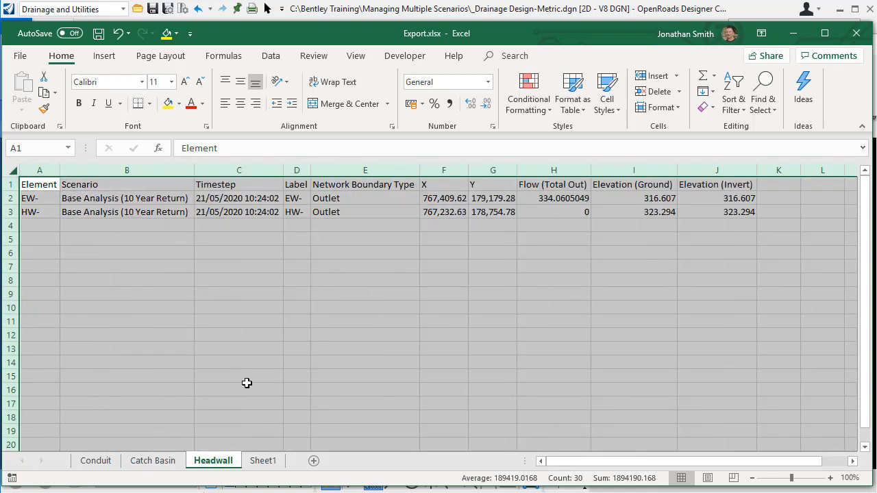
mouse_move(260, 428)
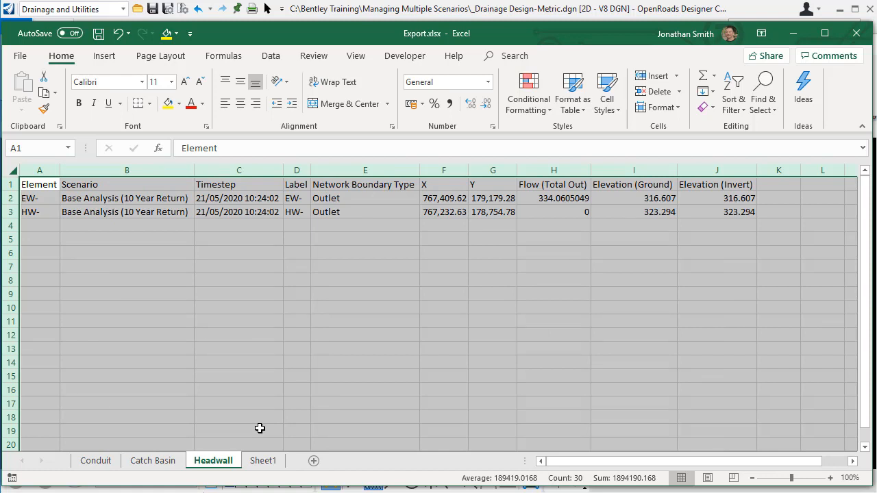
mouse_move(450, 235)
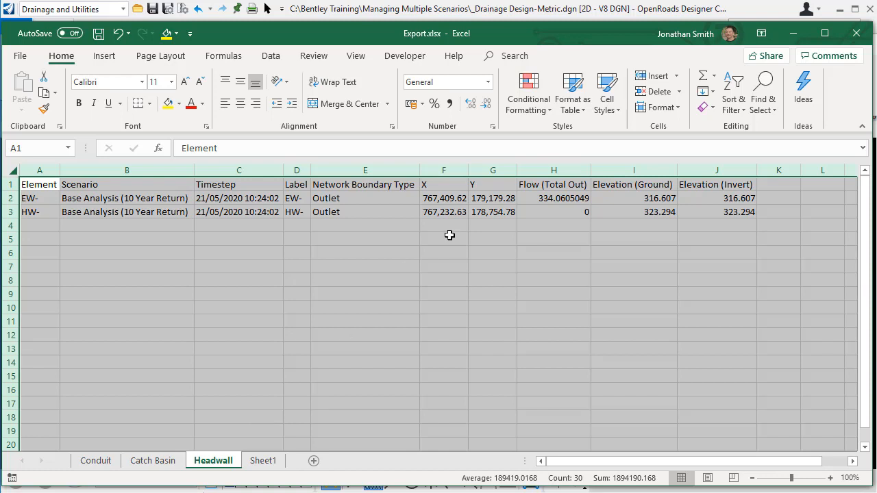
mouse_move(561, 224)
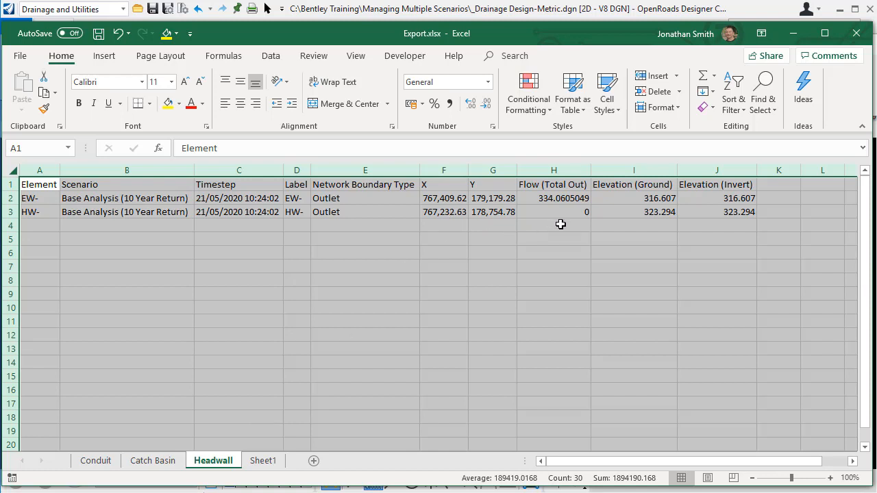
mouse_move(515, 227)
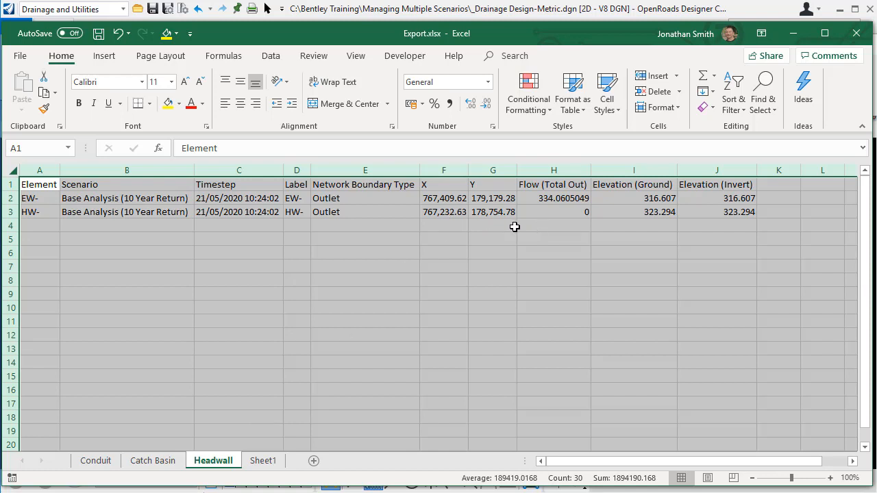
mouse_move(538, 251)
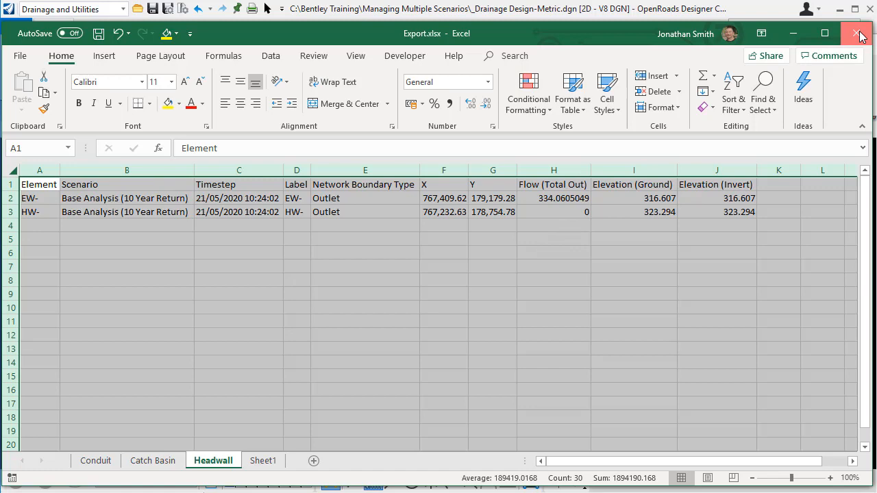
Close Excel, discarding changes to Export.xlsx.
click(854, 28)
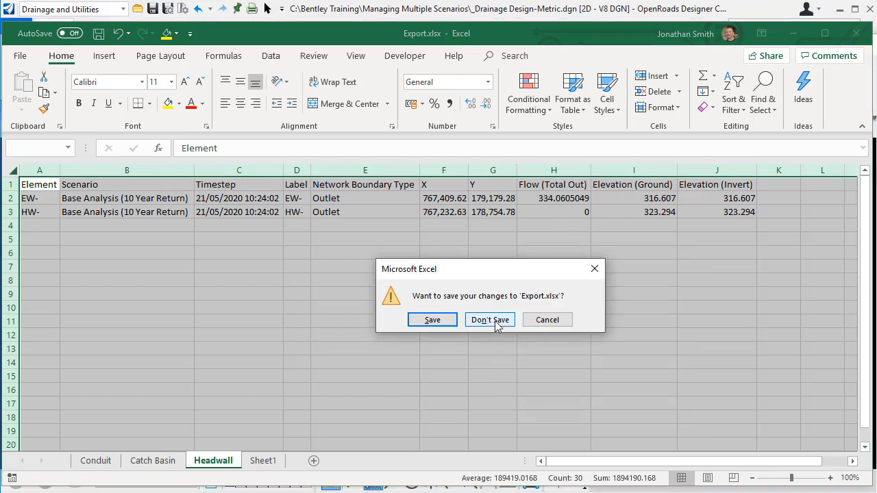
click(489, 319)
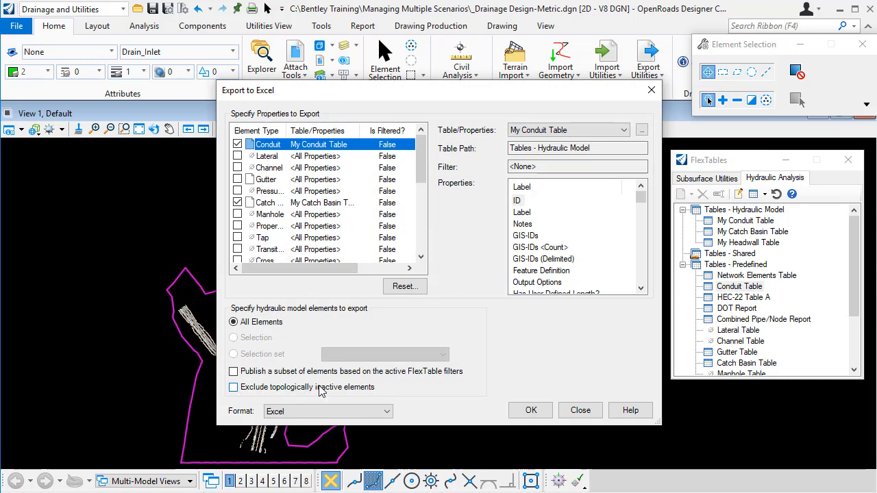
mouse_move(364, 395)
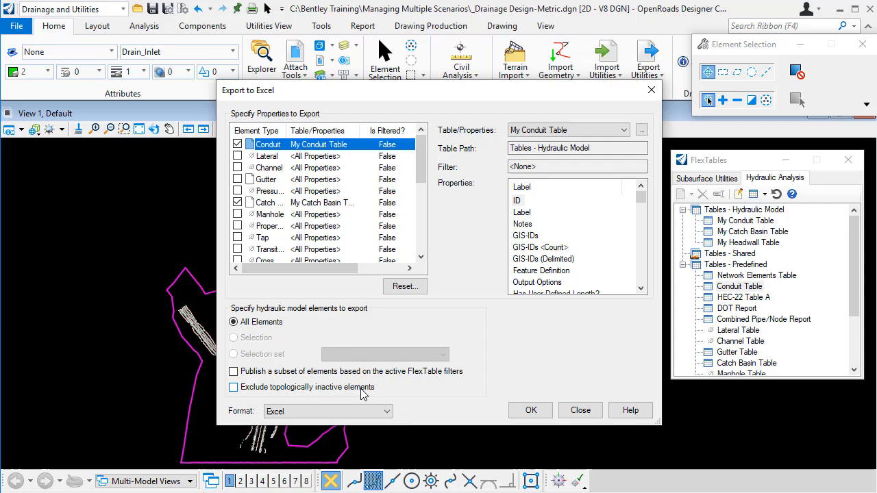
Close the Export to Excel dialog.
click(580, 411)
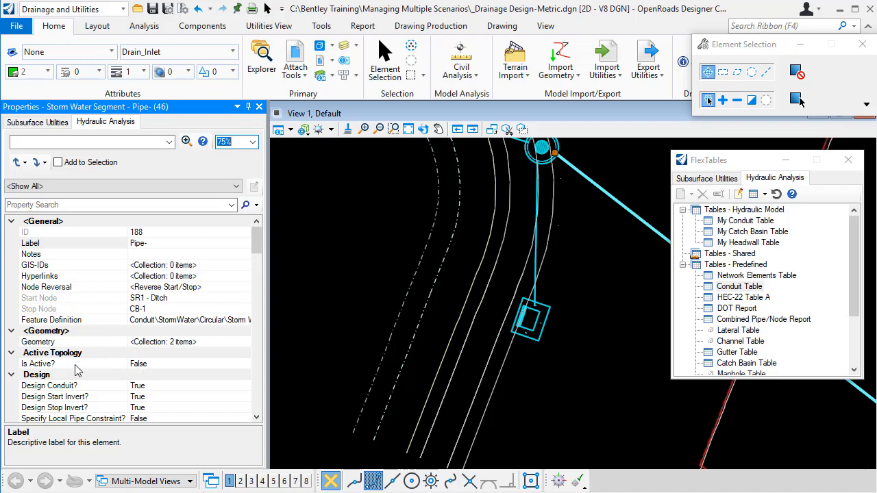
Check Pipe-'s Is Active? property shows False, then clear the selection.
click(38, 364)
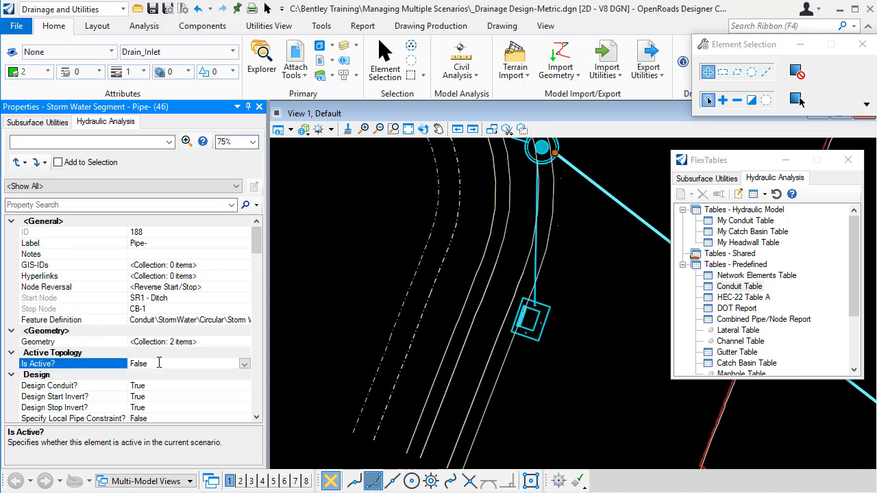
click(528, 320)
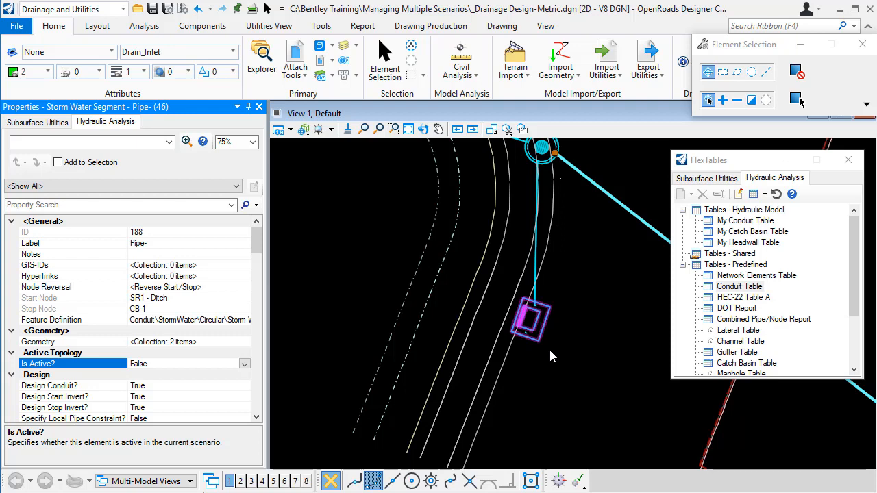
click(527, 319)
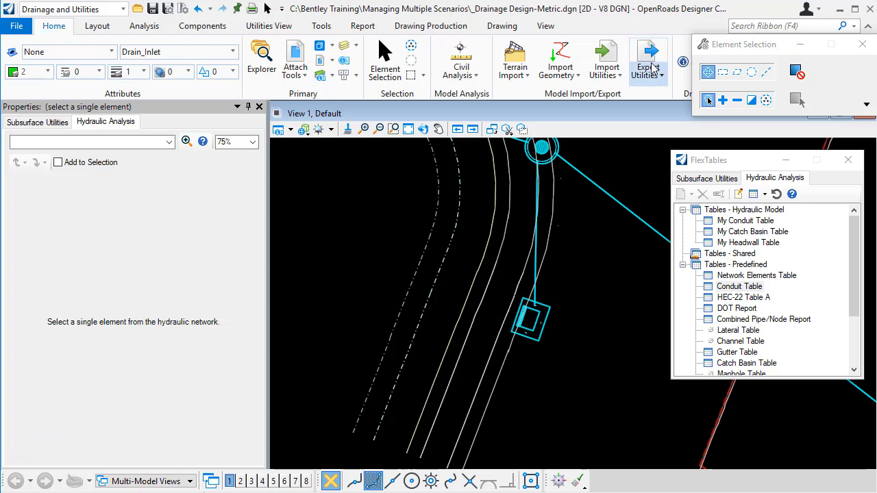
Reopen Export Excel, tick Exclude topologically inactive elements, and close the dialog.
click(649, 61)
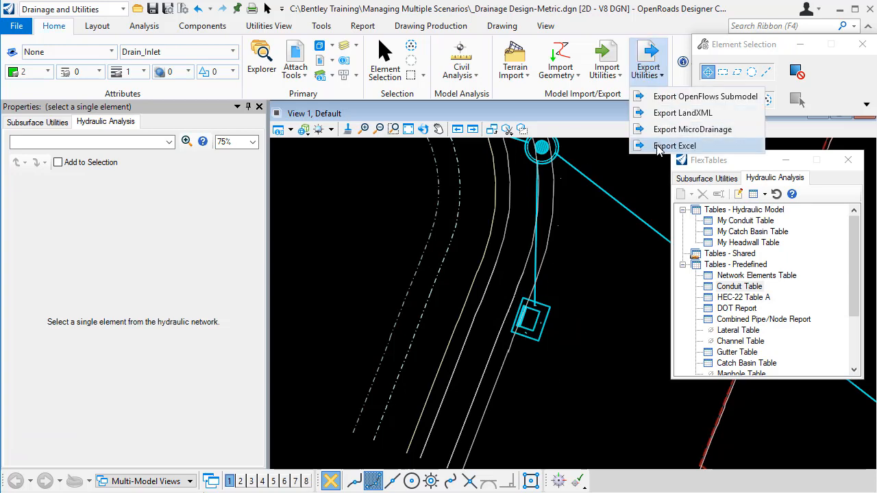
click(675, 145)
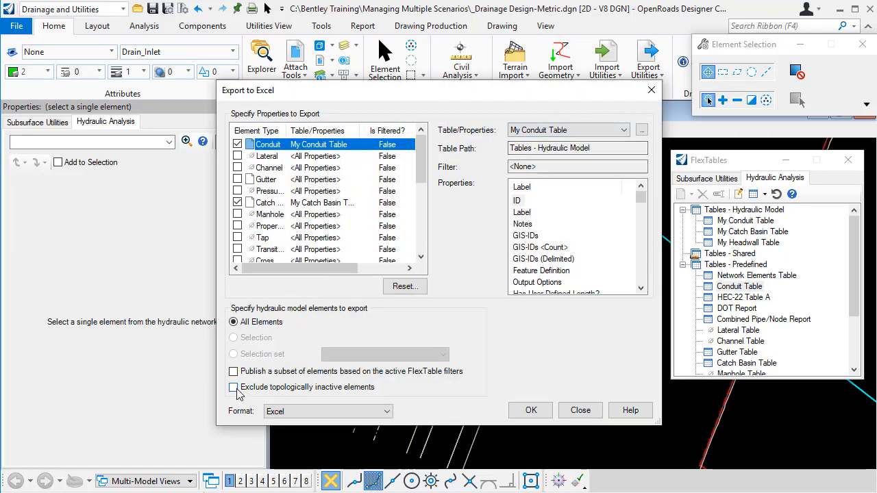
click(234, 387)
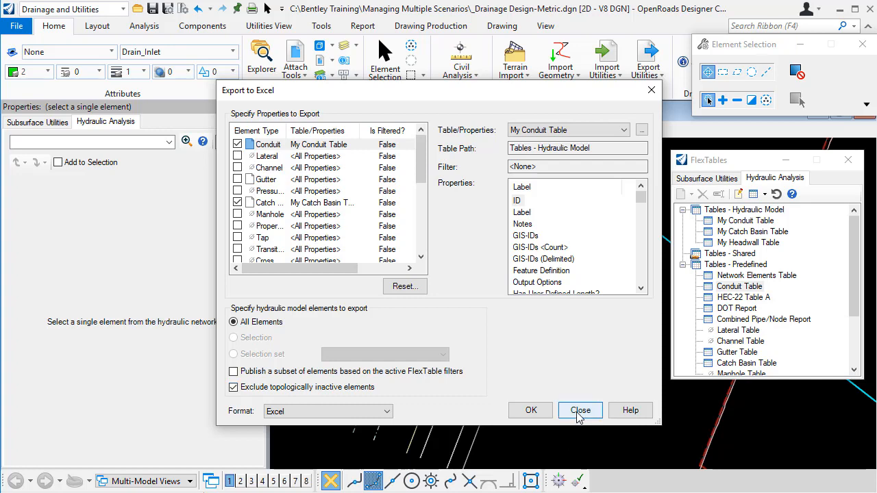
click(580, 411)
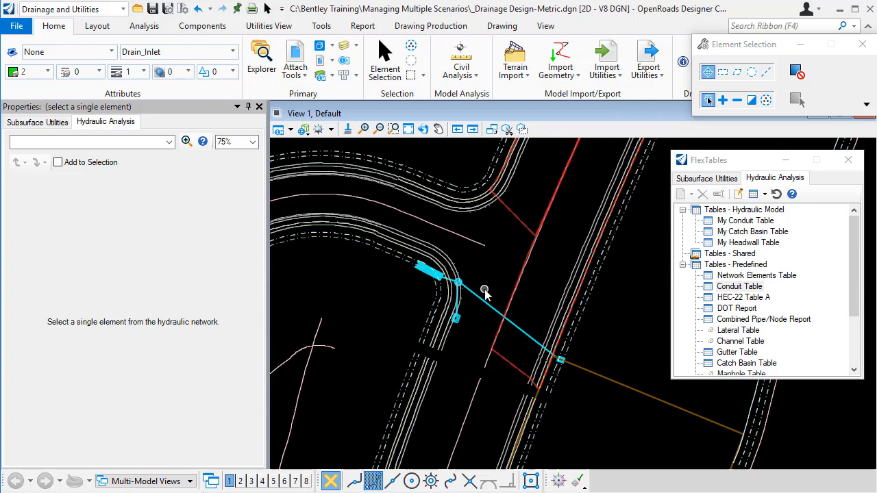
mouse_move(492, 285)
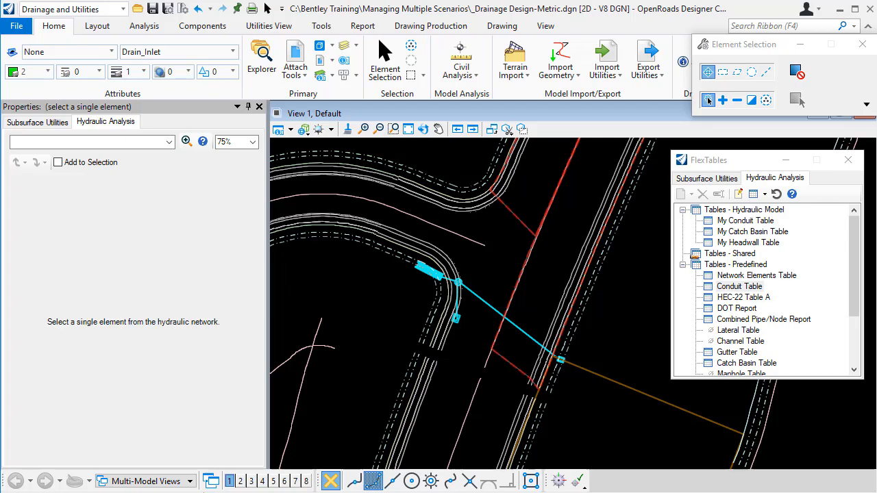
mouse_move(745, 220)
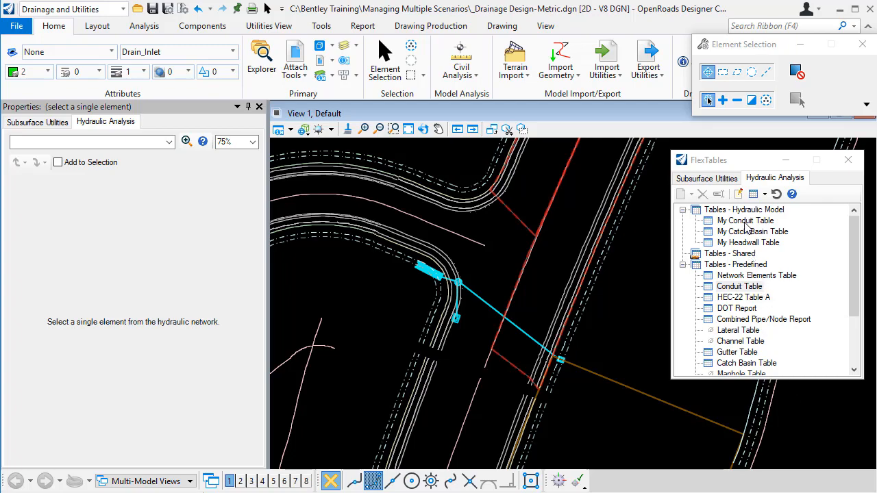
Open My Conduit Table and begin a custom Query Builder filter on ConduitDiameter.
double_click(745, 220)
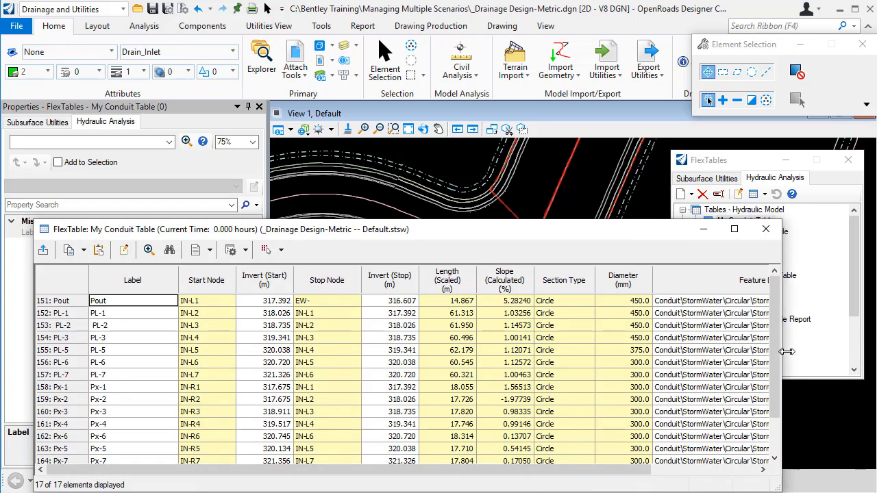
scroll(down, 3)
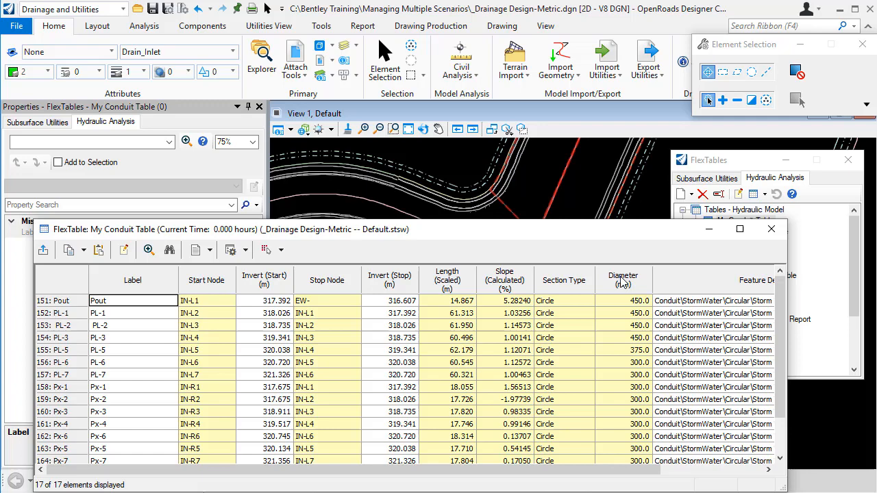
right_click(623, 276)
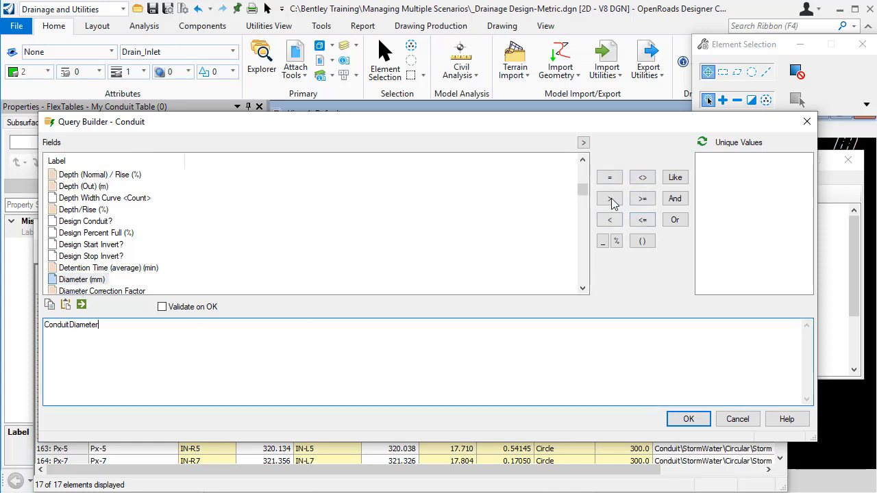
Validate and apply the ConduitDiameter > 400 filter, leaving 6 of 17 conduits.
click(609, 199)
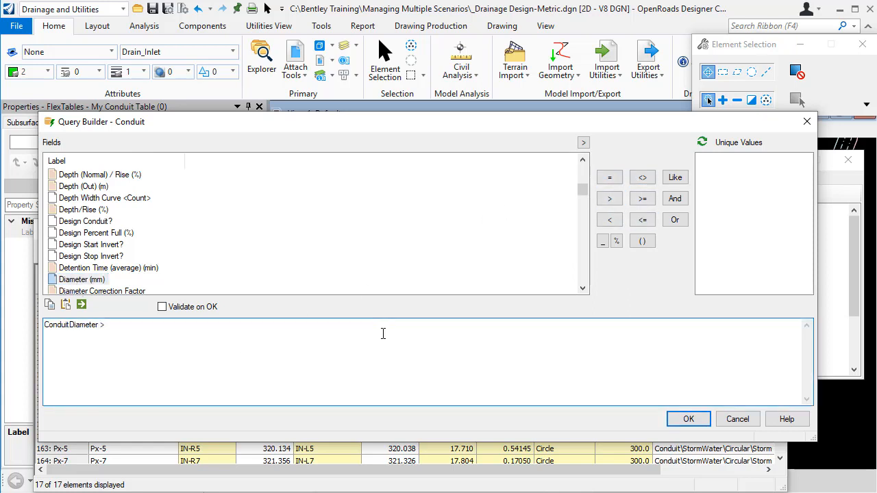
text(4)
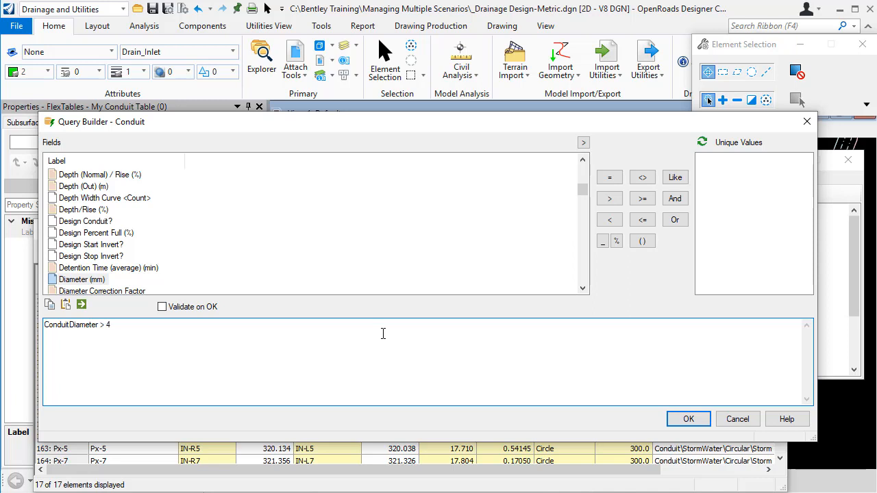
text(00)
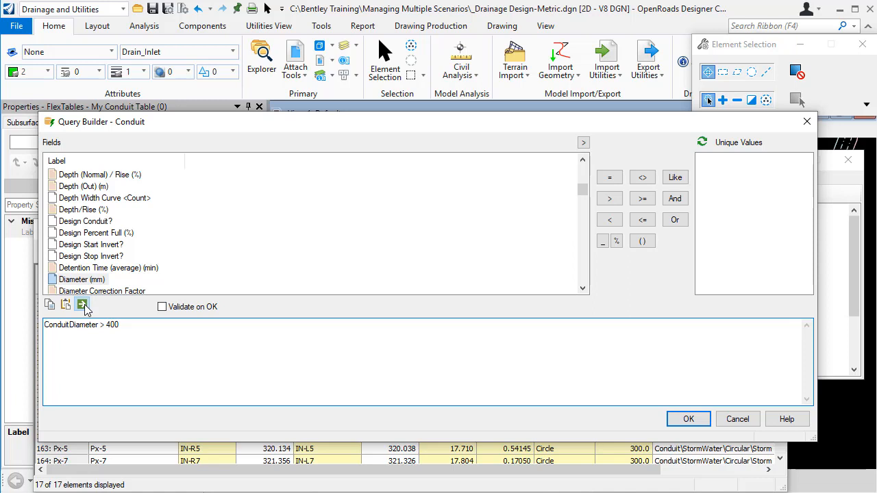
click(81, 305)
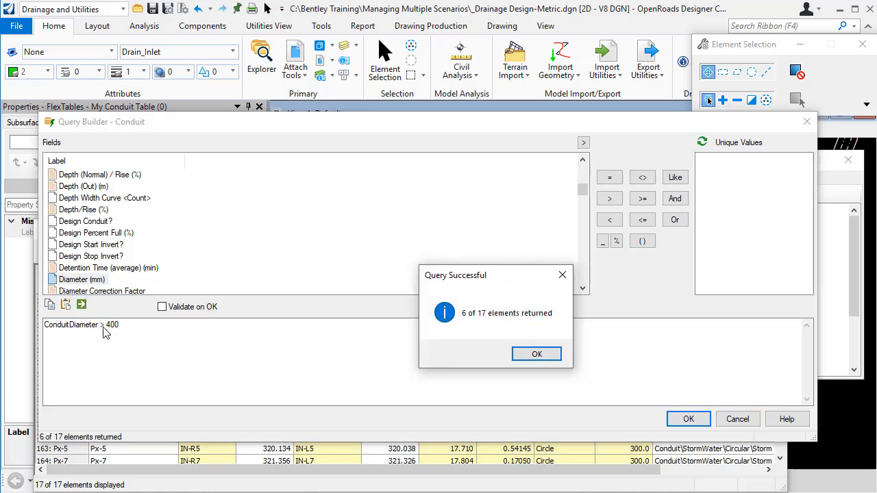
click(537, 353)
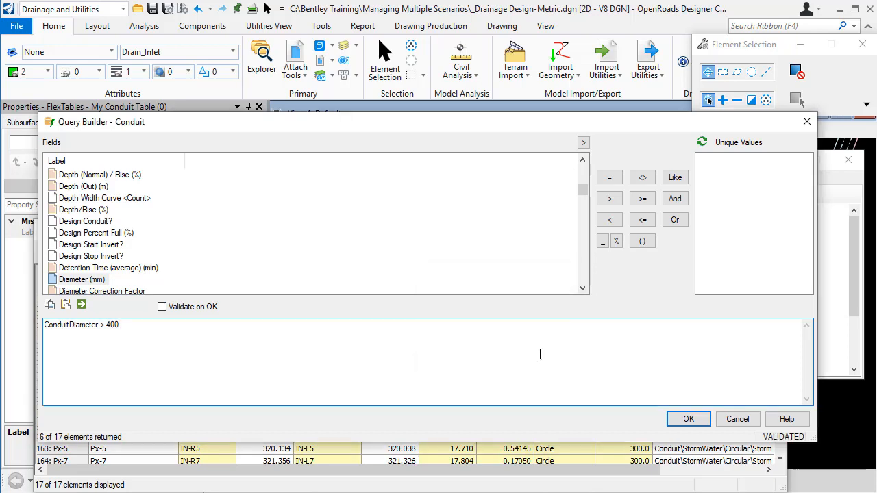
click(688, 418)
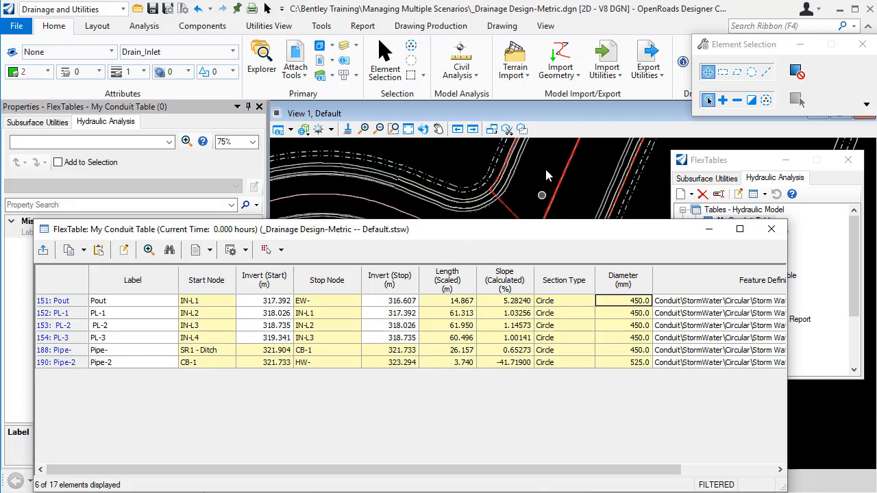
mouse_move(772, 229)
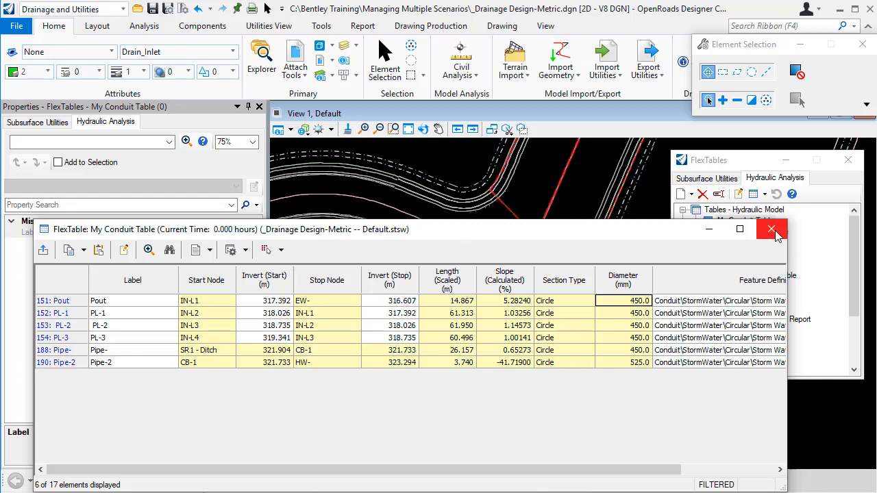
Set Export Excel to publish only elements passing the active FlexTable filters.
click(772, 229)
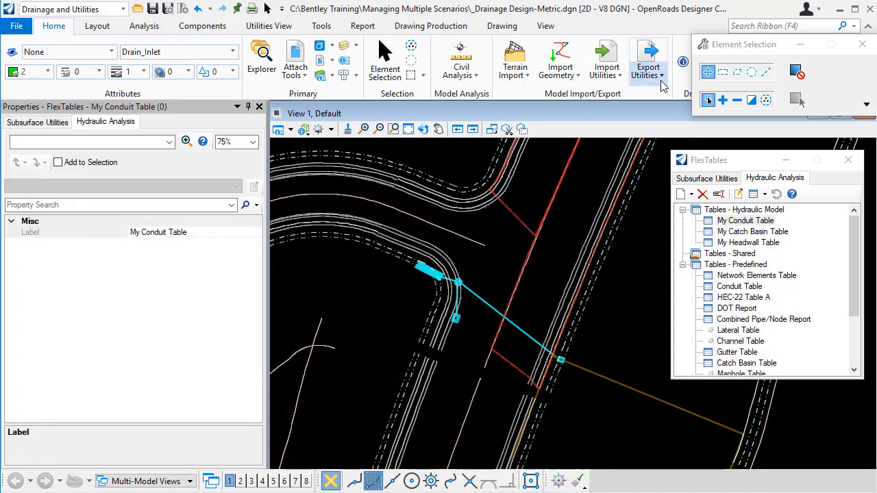
click(648, 61)
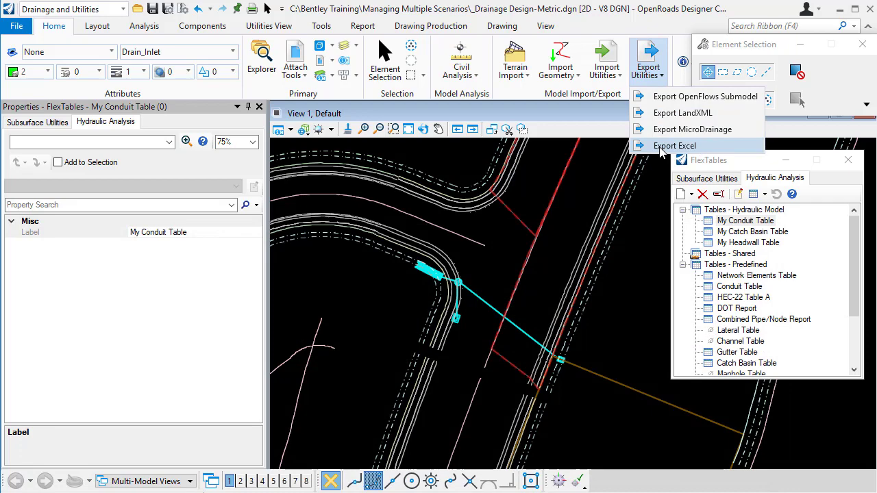
click(674, 145)
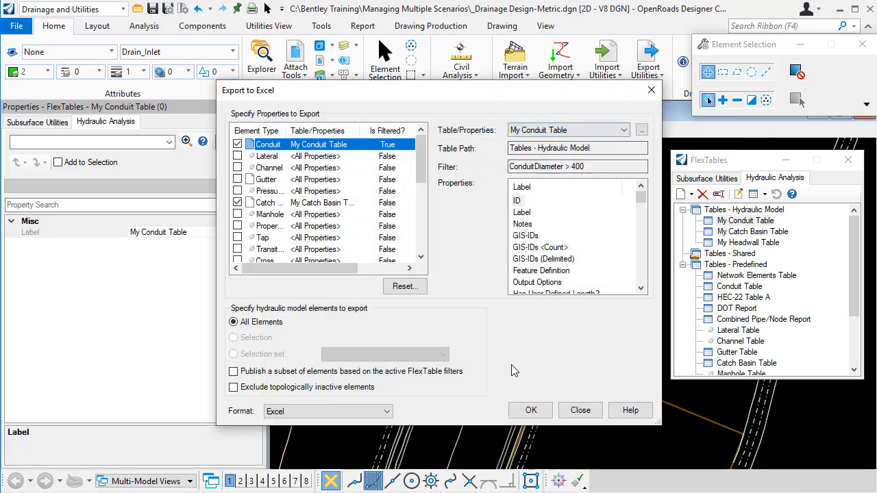
mouse_move(336, 140)
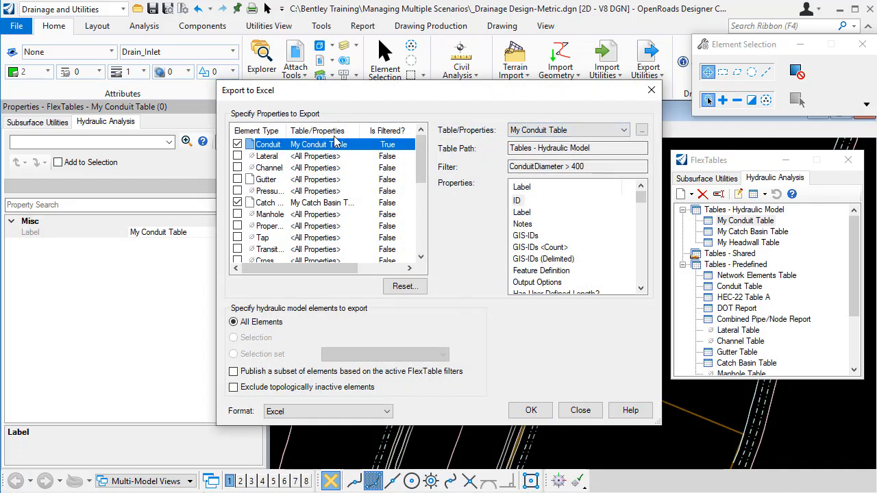
mouse_move(331, 166)
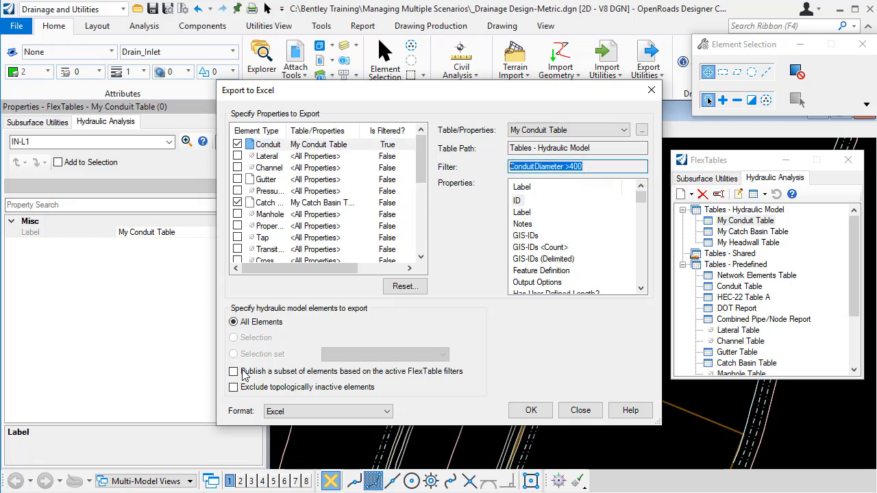
click(234, 372)
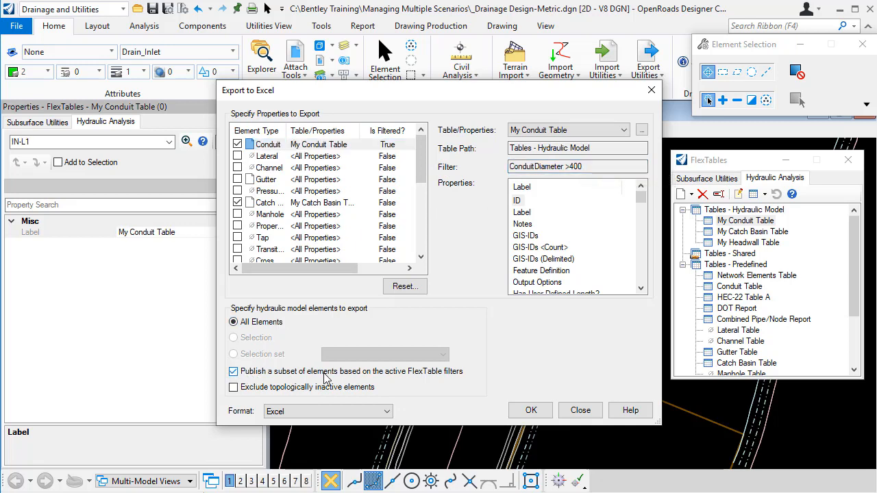
mouse_move(440, 377)
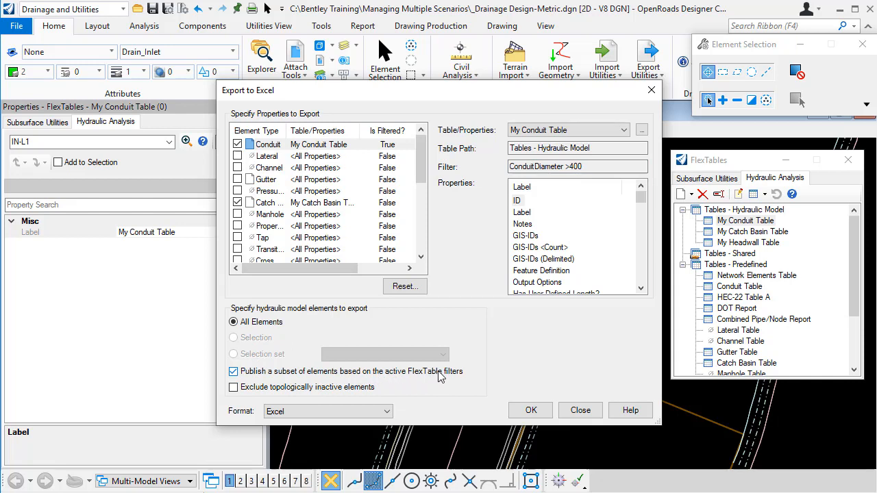
mouse_move(383, 376)
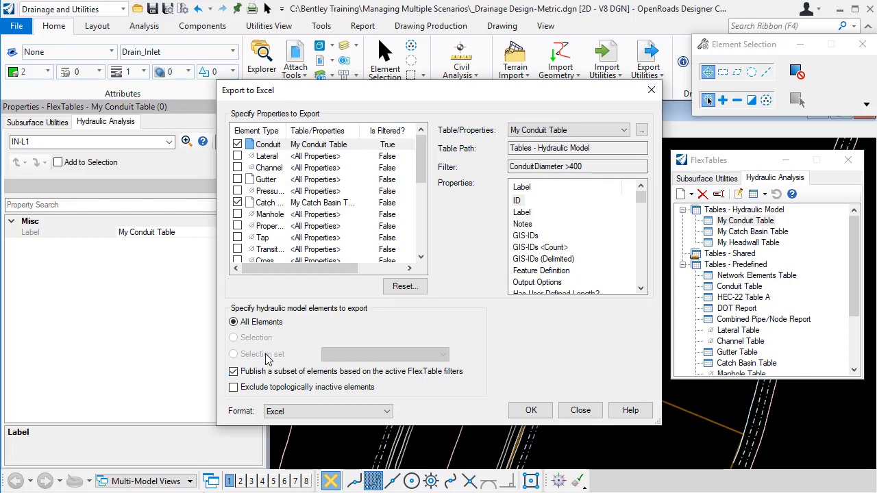
mouse_move(268, 358)
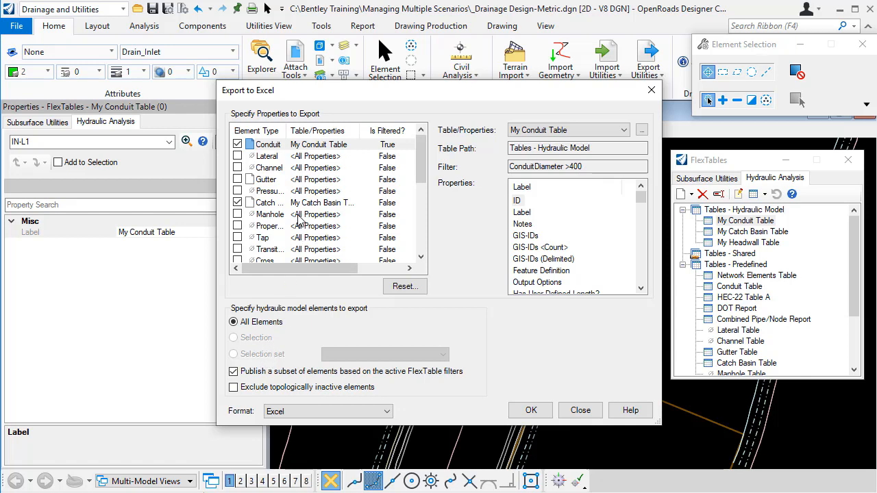
mouse_move(563, 422)
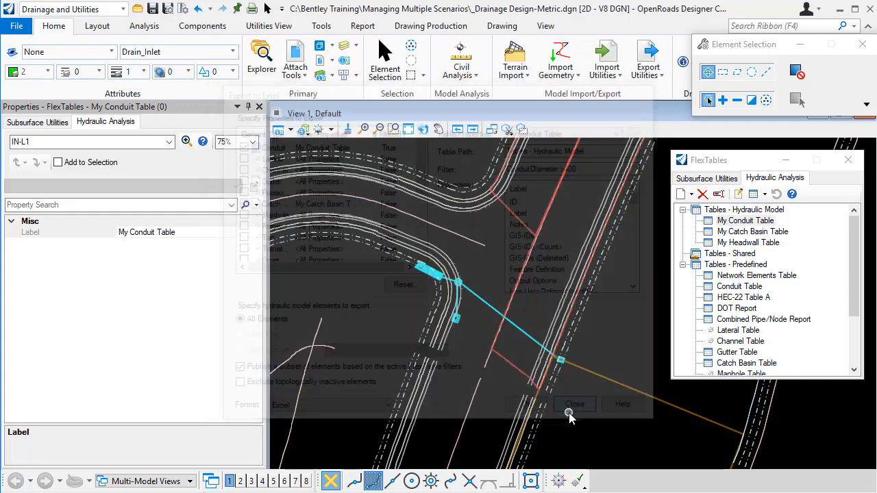
Reopen My Conduit Table to check the 6 filtered conduits and Diameter column options.
click(575, 403)
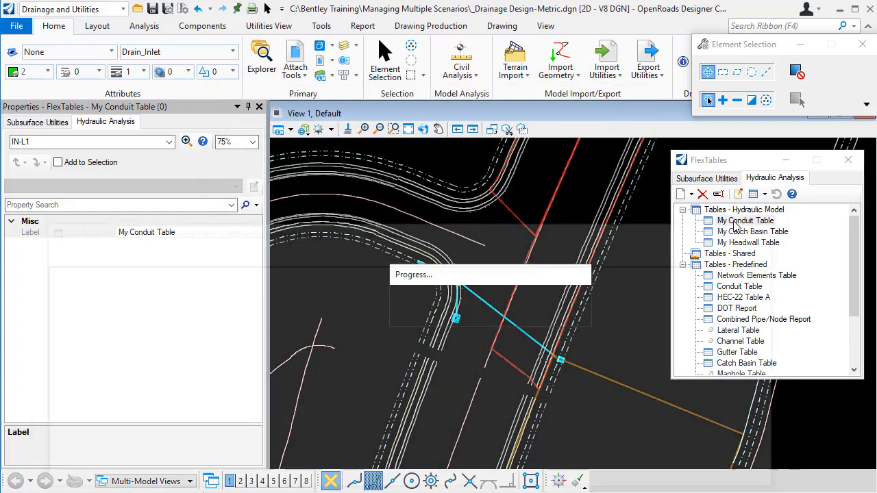
double_click(746, 220)
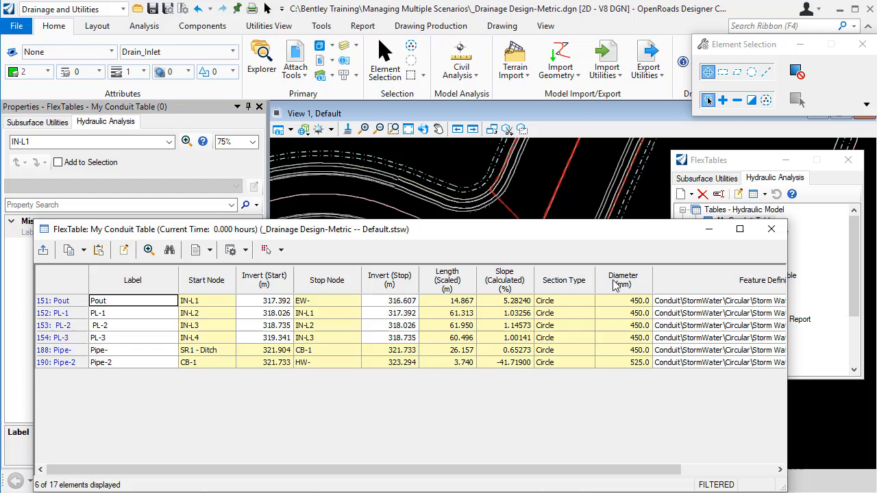
right_click(623, 280)
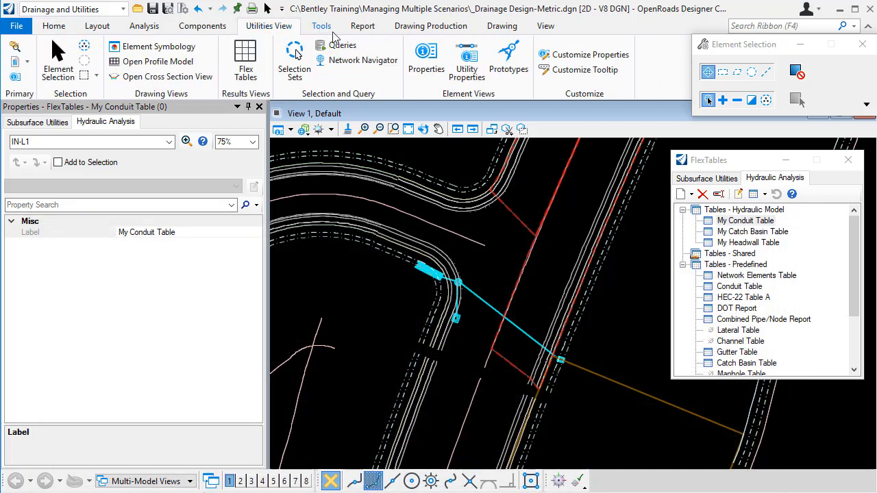
click(341, 45)
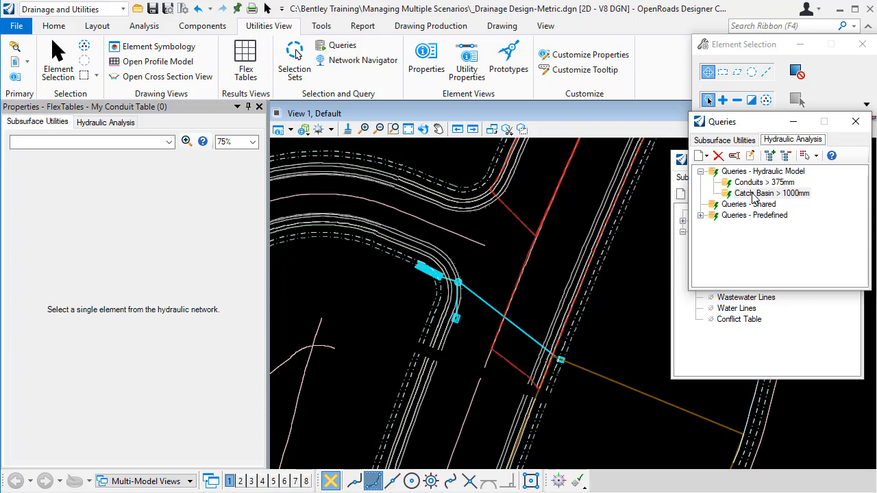
mouse_move(786, 202)
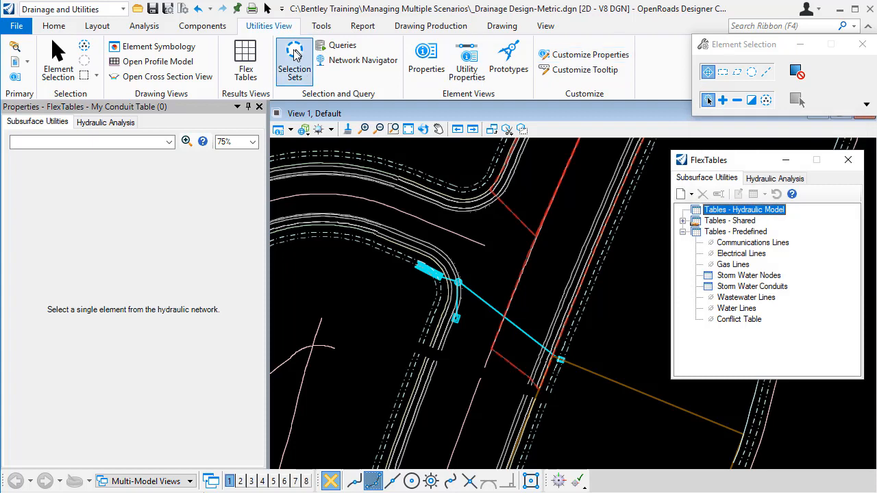
Build Selection Set - 1 from the Conduits > 375mm and Catch Basin > 1000mm queries.
click(294, 59)
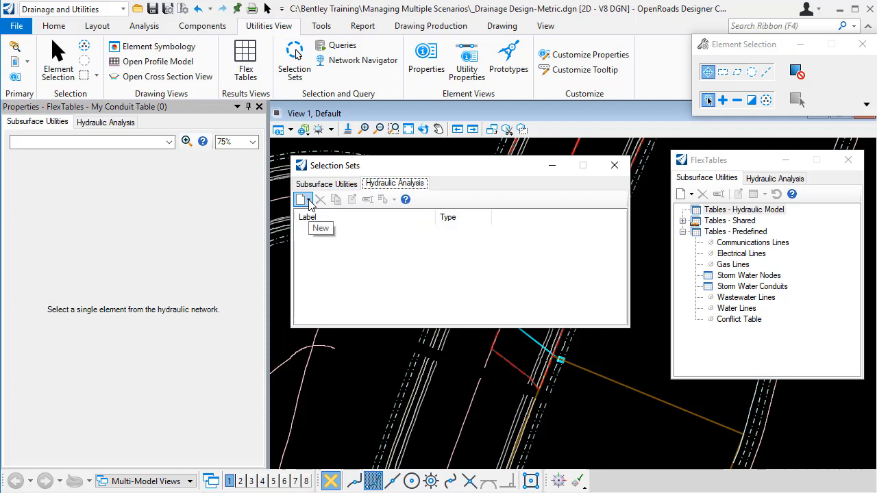
click(307, 199)
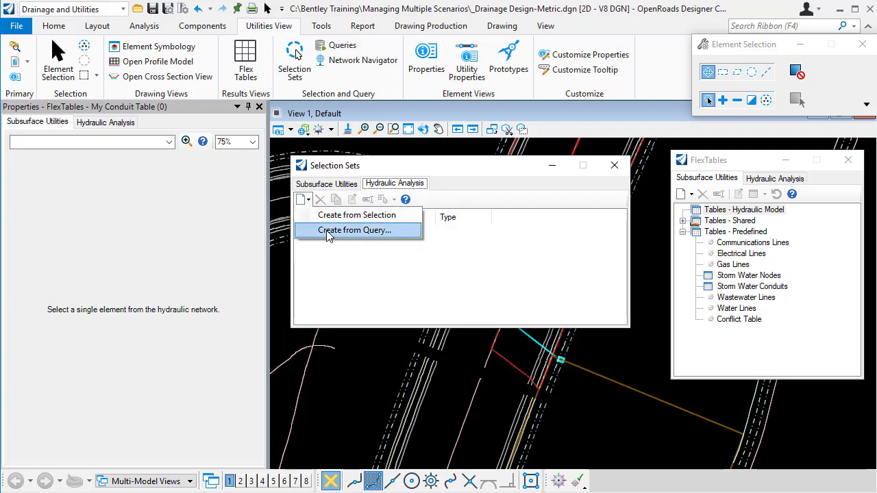
click(357, 231)
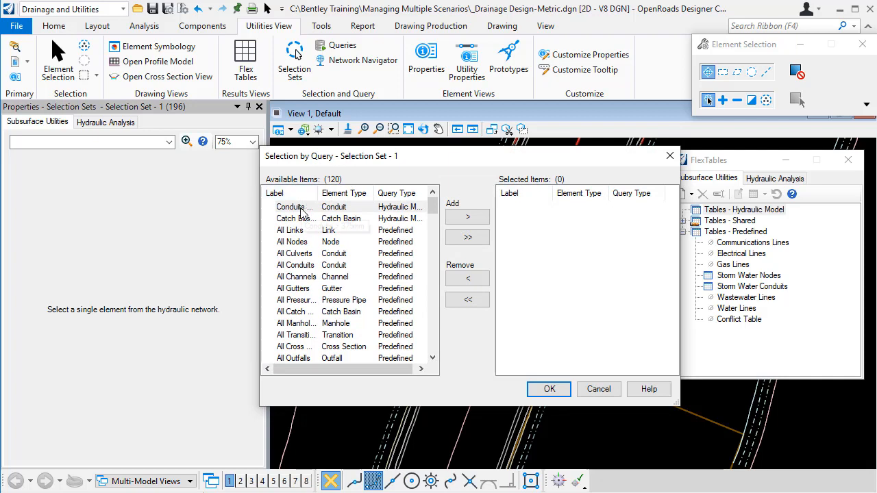
click(295, 206)
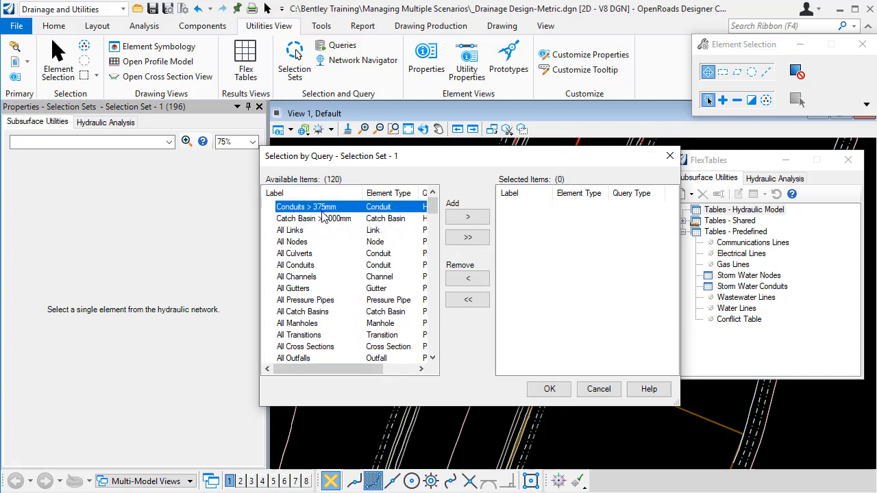
click(467, 217)
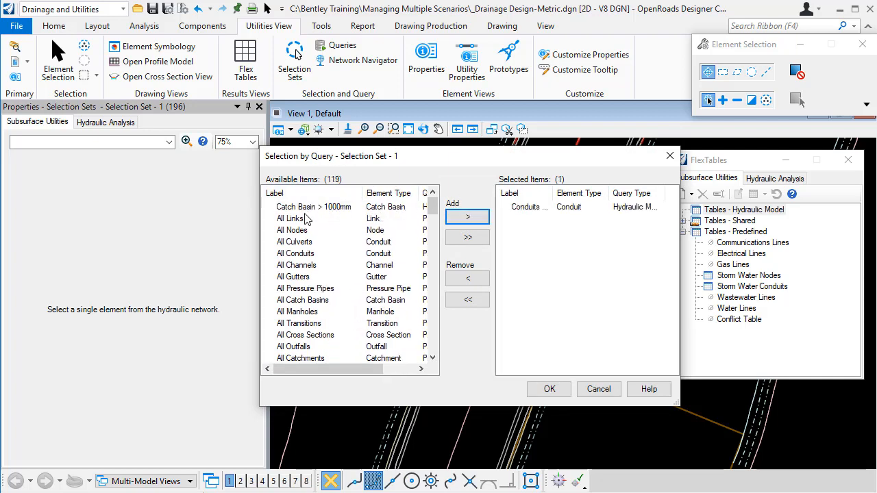
click(468, 216)
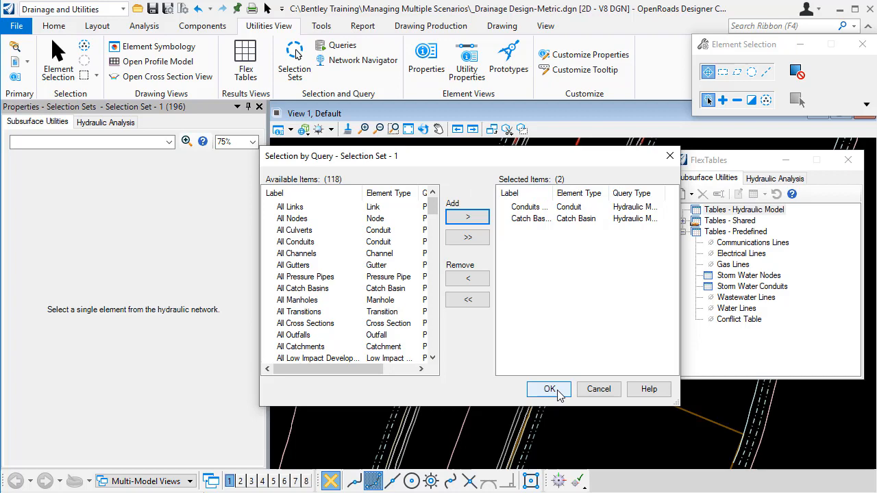
click(549, 389)
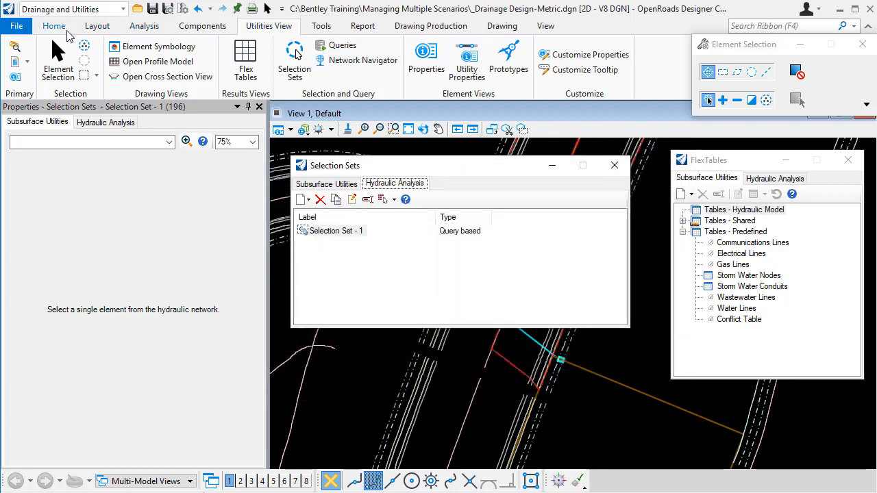
click(648, 60)
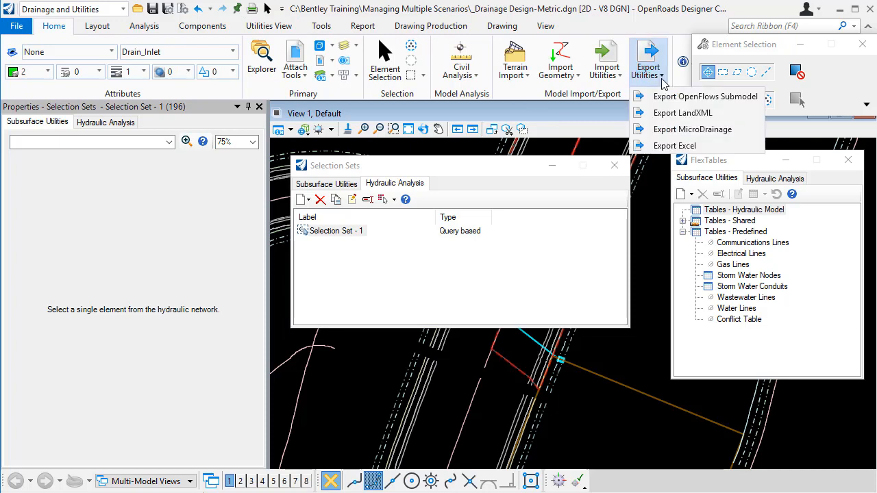
Limit the Excel export to elements in Selection Set - 1.
click(674, 146)
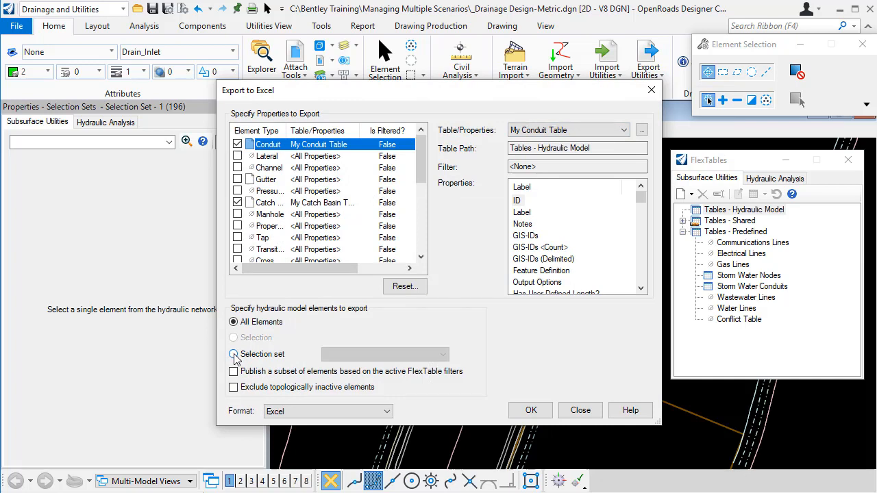
click(234, 355)
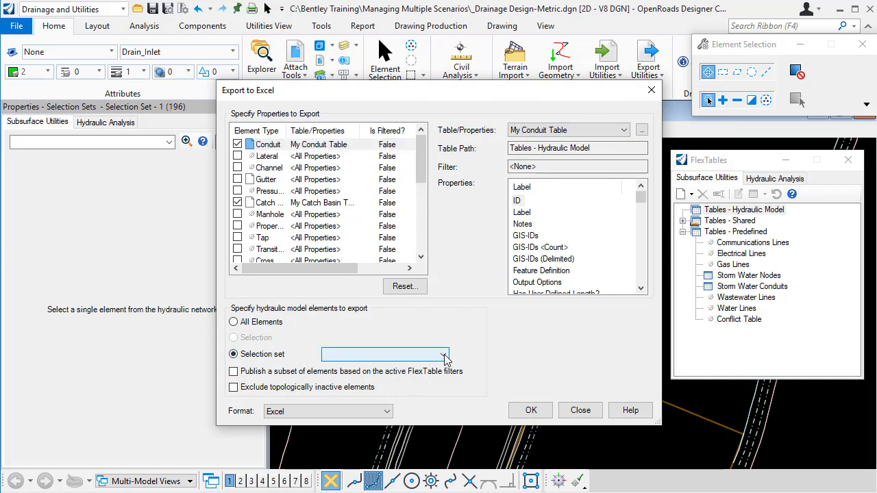
click(442, 355)
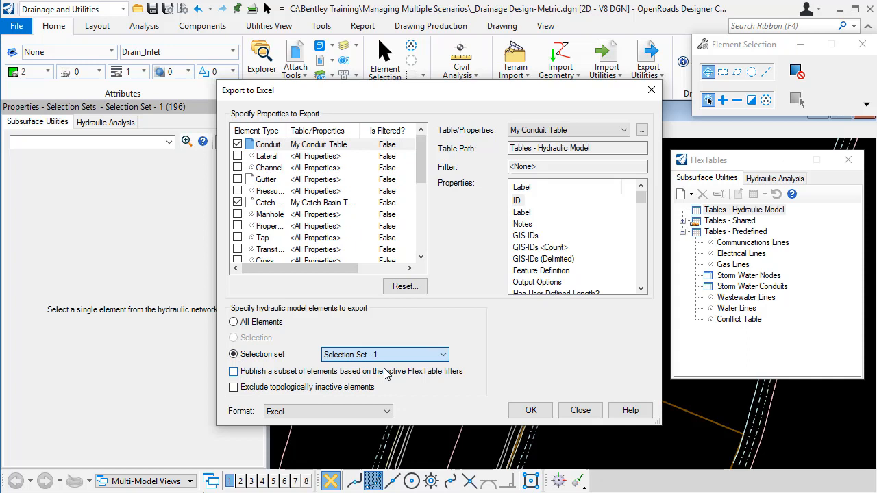